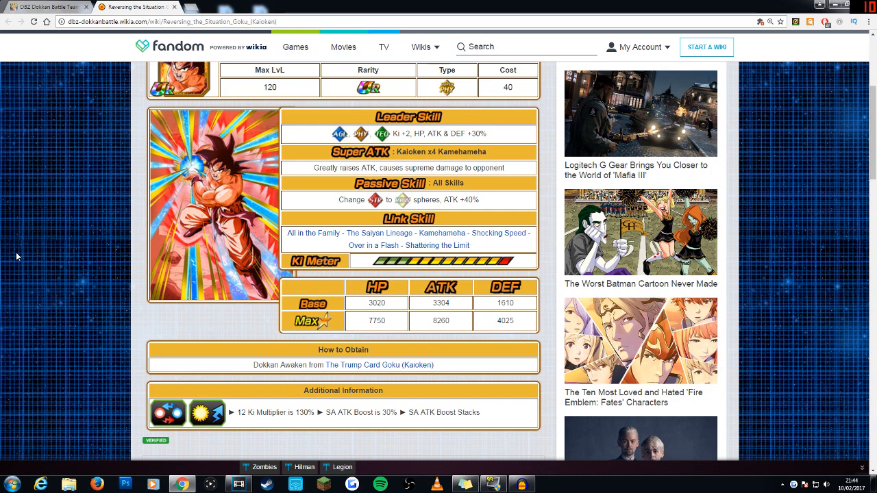
{"action": "mouse_move", "coordinate": [29, 255]}
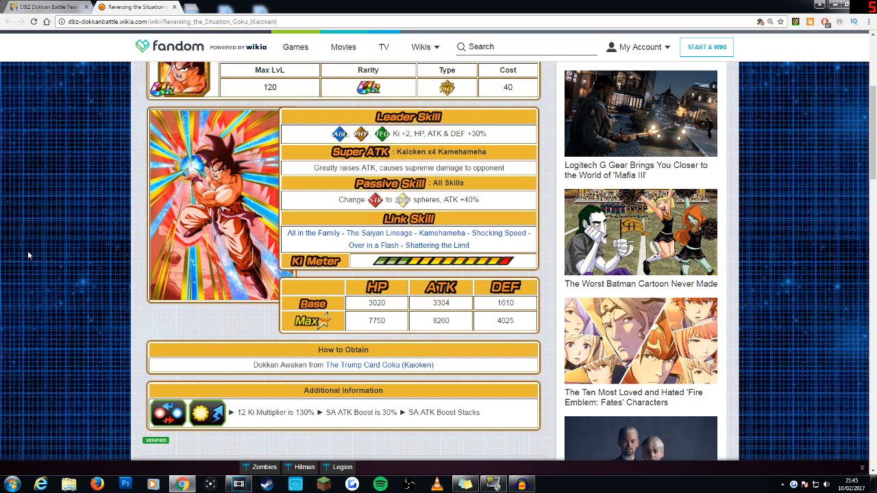
Step: Bring up the link options for The Trump Card Goku (Kaioken) under How to Obtain
{"action": "scroll", "scroll_direction": "up", "scroll_amount": 3}
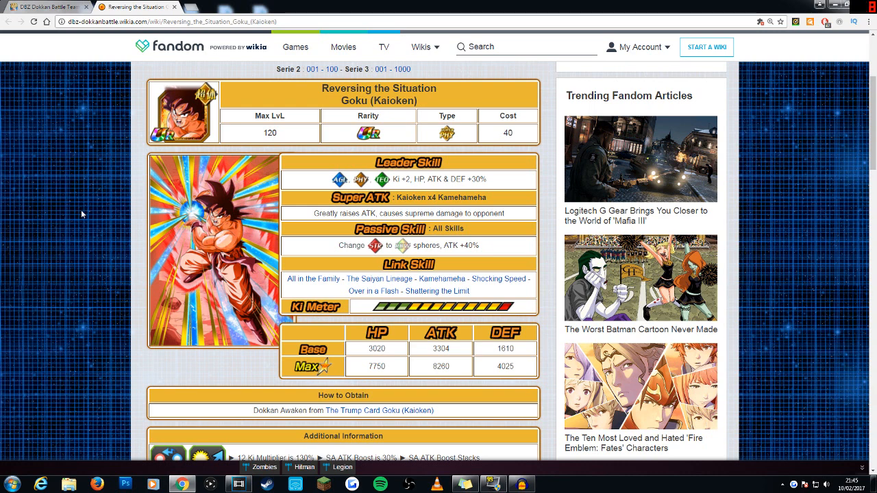
{"action": "mouse_move", "coordinate": [76, 172]}
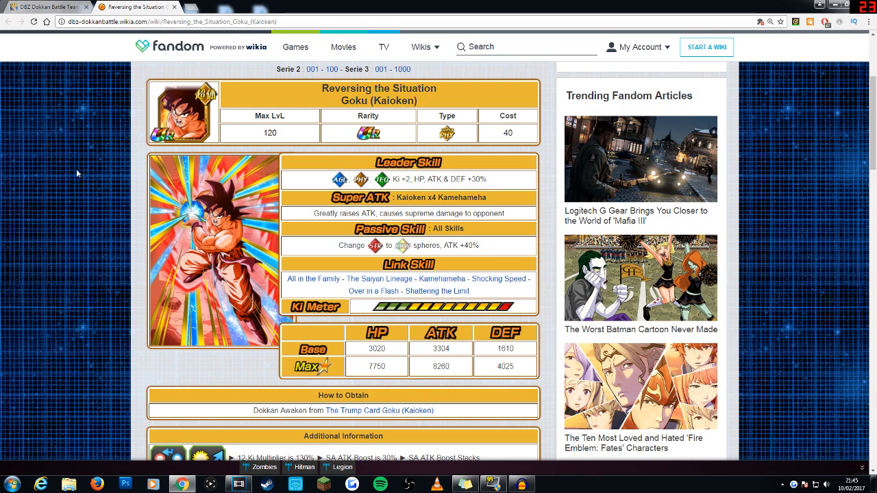
{"action": "mouse_move", "coordinate": [77, 148]}
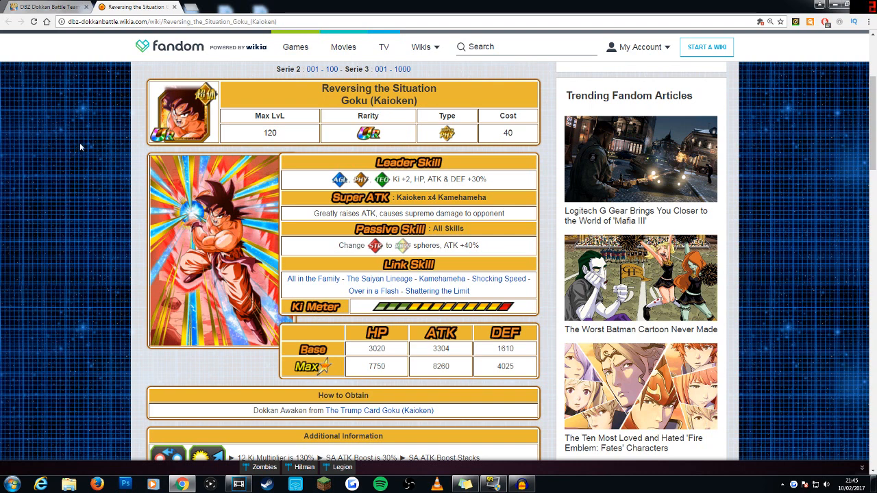
{"action": "right_click", "coordinate": [378, 411]}
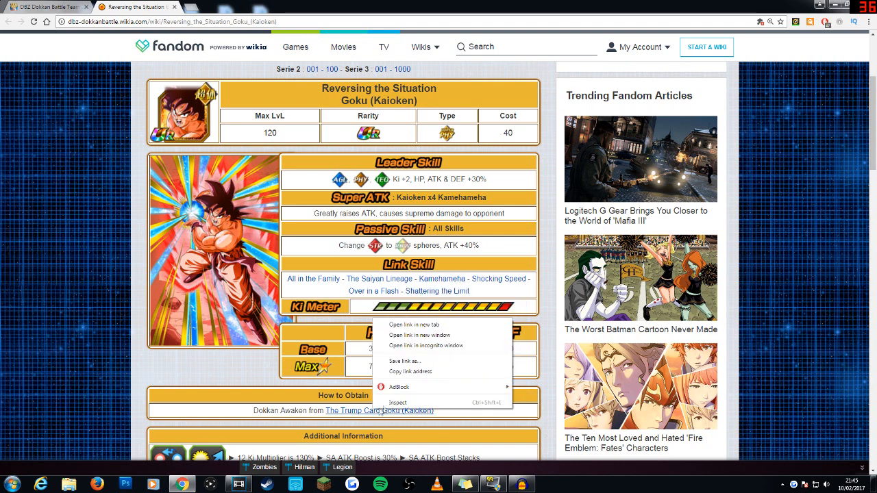
Step: View The Trump Card Goku (Kaioken) page in a new tab, then return to the Reversing the Situation page
{"action": "left_click", "coordinate": [414, 325]}
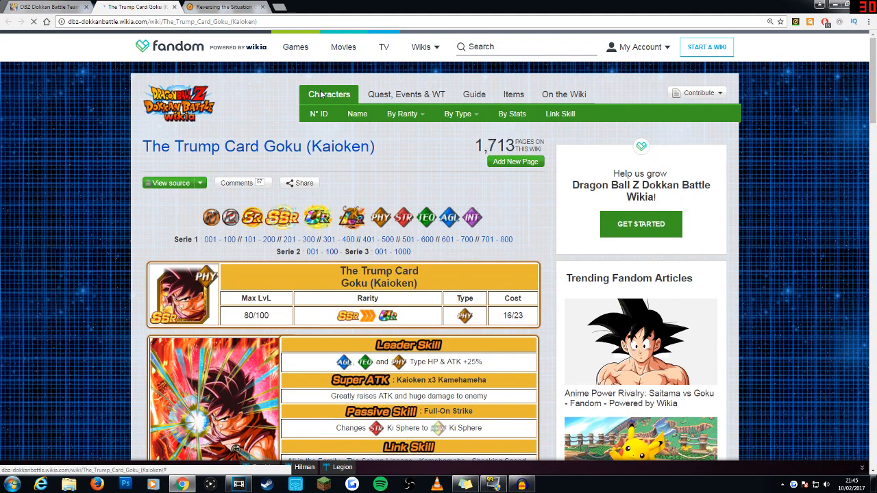
{"action": "scroll", "scroll_direction": "down", "scroll_amount": 3}
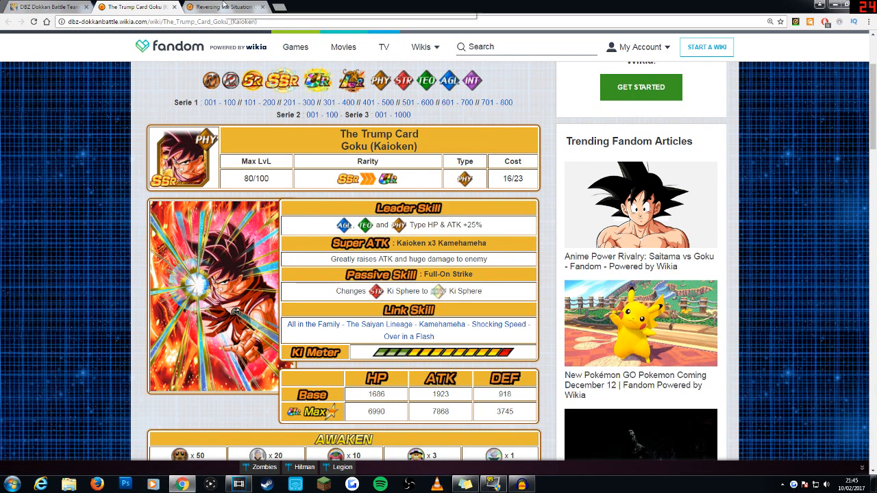
{"action": "left_click", "coordinate": [222, 7]}
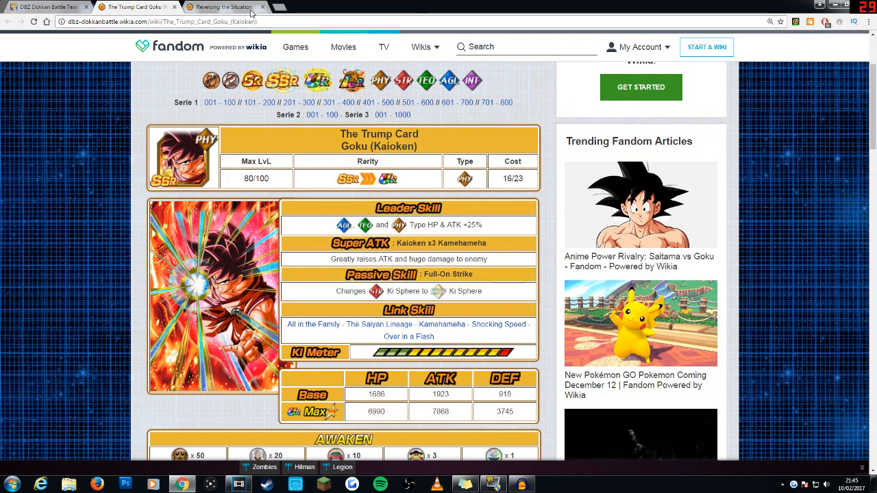
{"action": "mouse_move", "coordinate": [226, 7]}
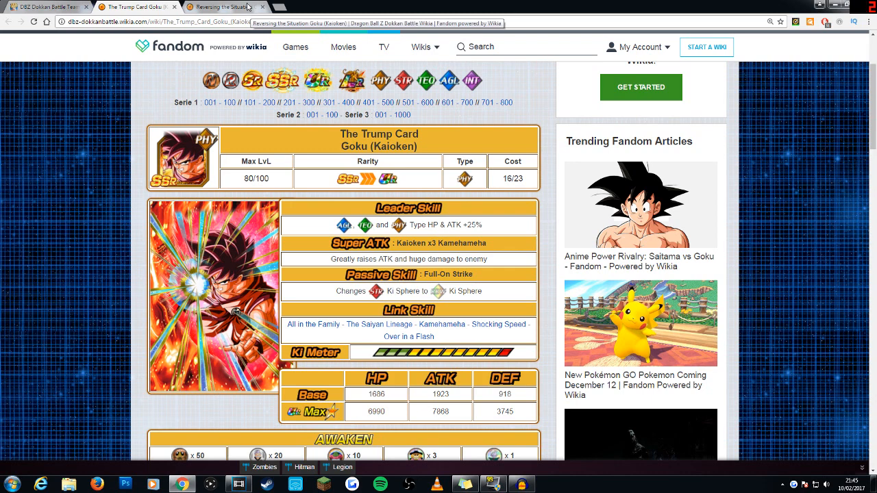
{"action": "mouse_move", "coordinate": [247, 6]}
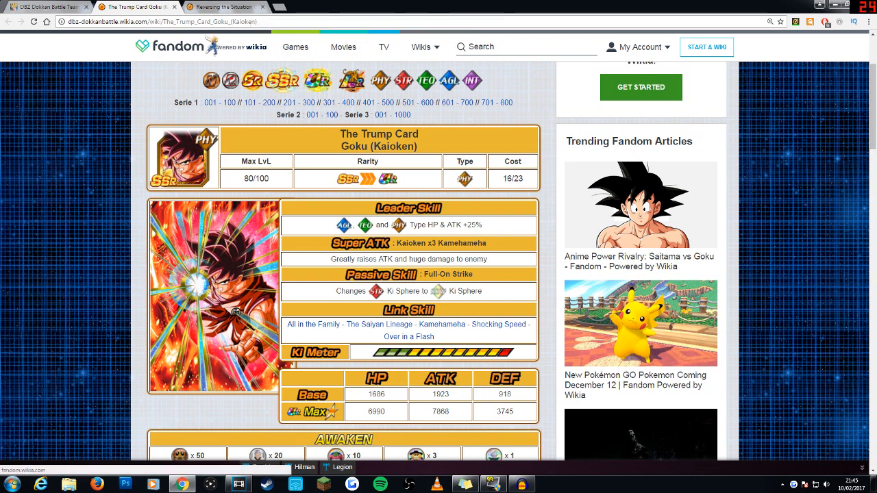
{"action": "left_click", "coordinate": [225, 6]}
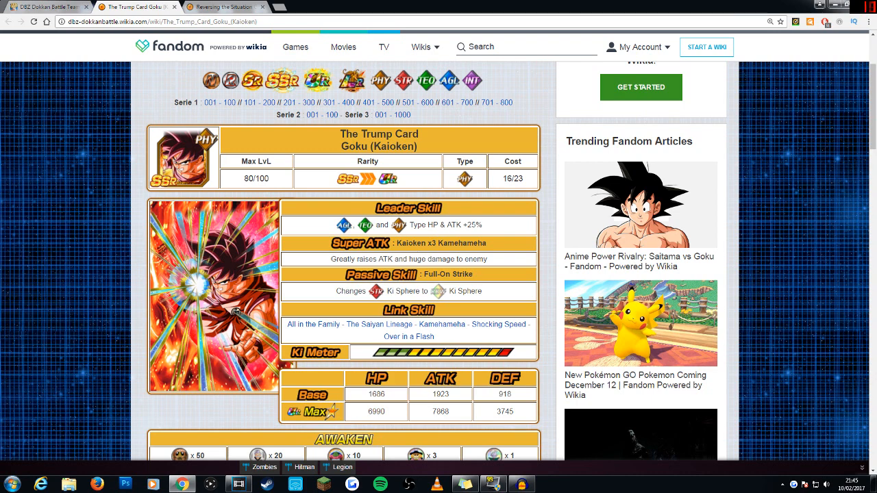
{"action": "left_click", "coordinate": [224, 6]}
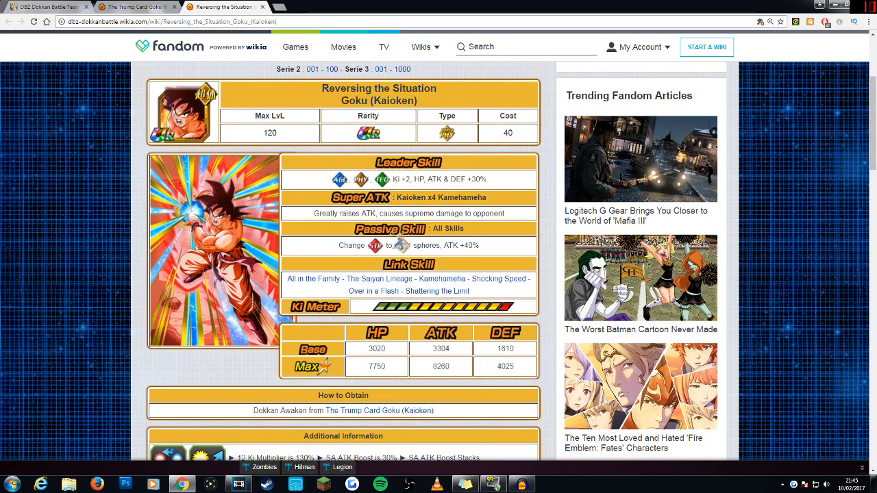
{"action": "mouse_move", "coordinate": [408, 259]}
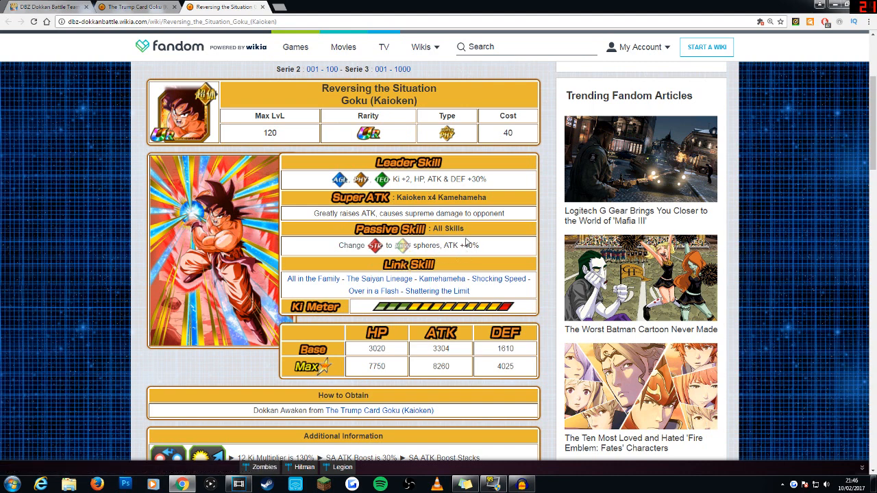
{"action": "mouse_move", "coordinate": [519, 219]}
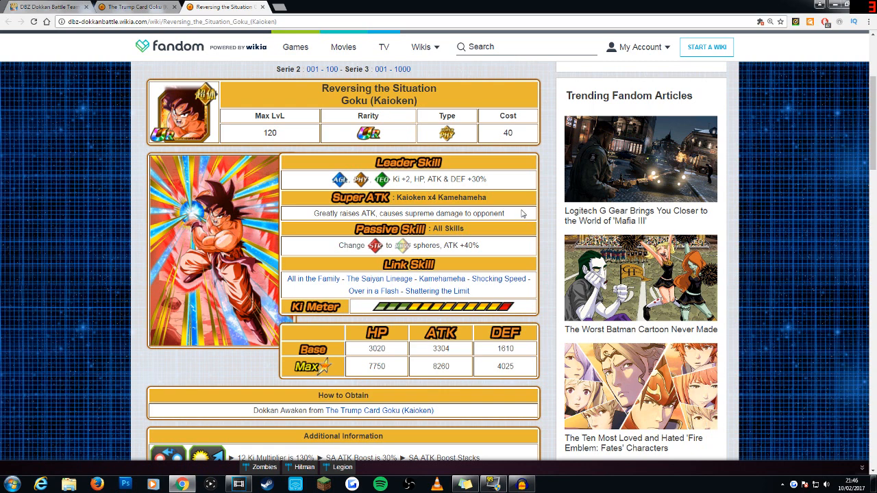
{"action": "mouse_move", "coordinate": [507, 243]}
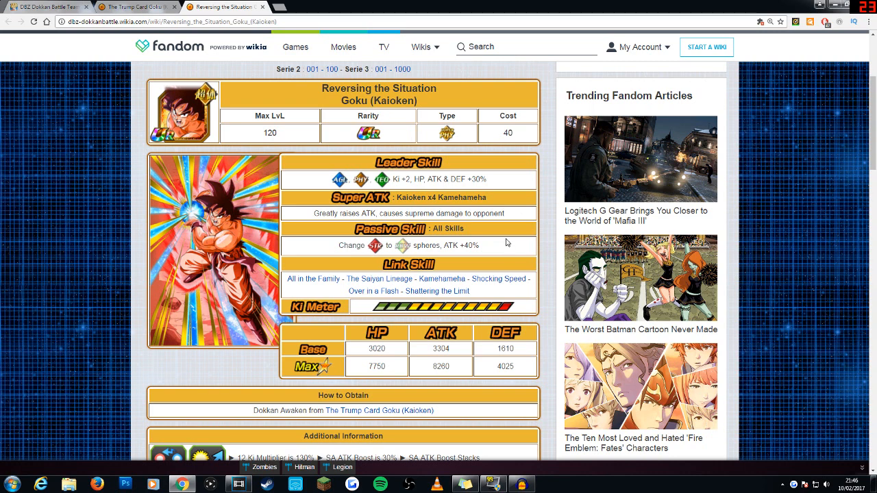
{"action": "mouse_move", "coordinate": [503, 238]}
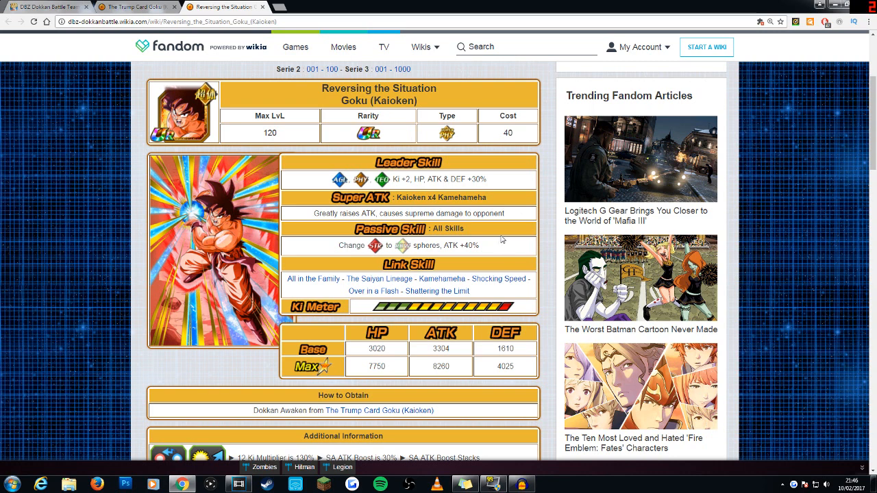
{"action": "mouse_move", "coordinate": [501, 241]}
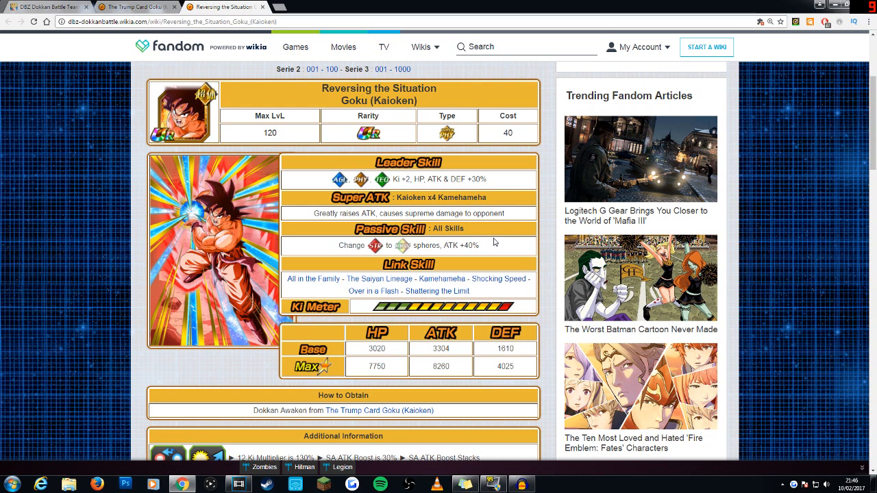
{"action": "mouse_move", "coordinate": [332, 236]}
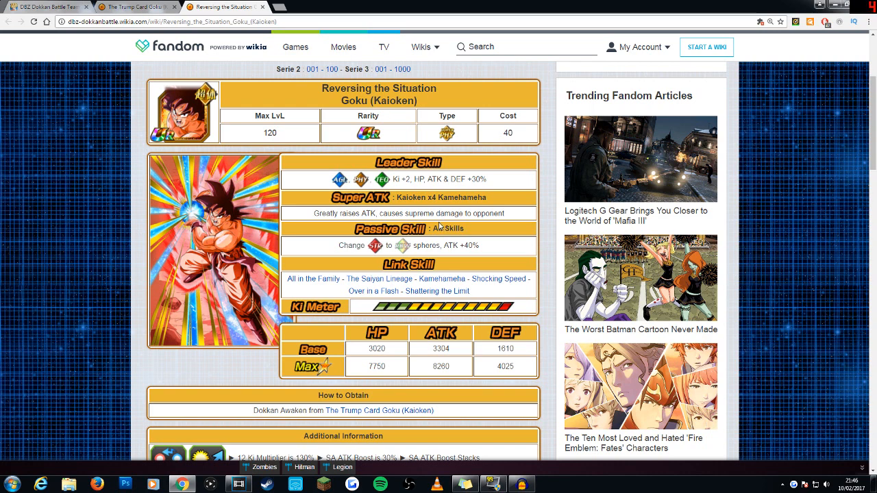
{"action": "mouse_move", "coordinate": [439, 226]}
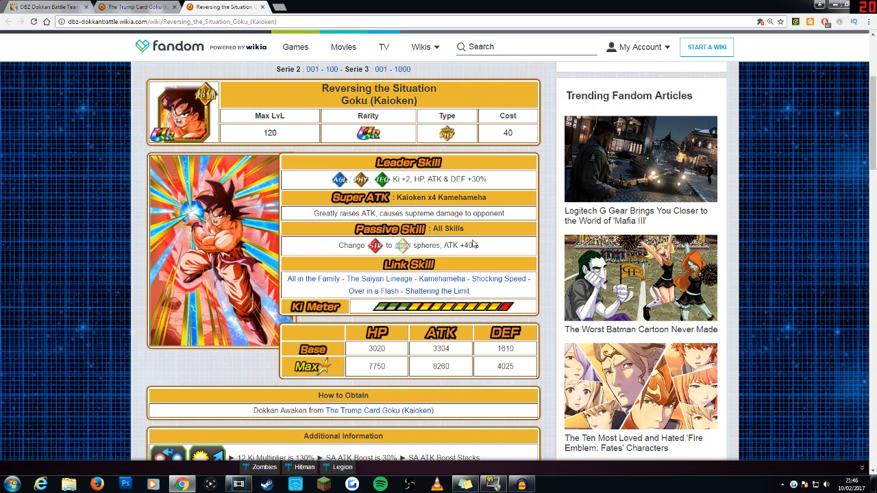
{"action": "mouse_move", "coordinate": [491, 251]}
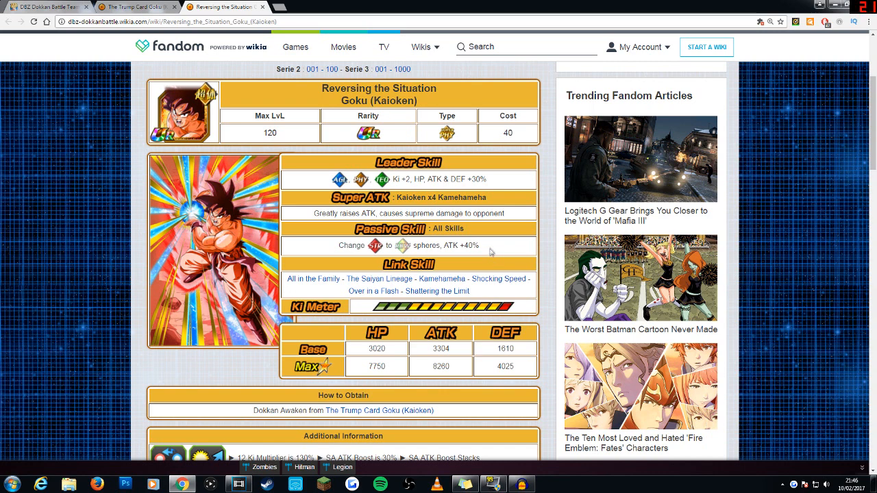
{"action": "mouse_move", "coordinate": [469, 274]}
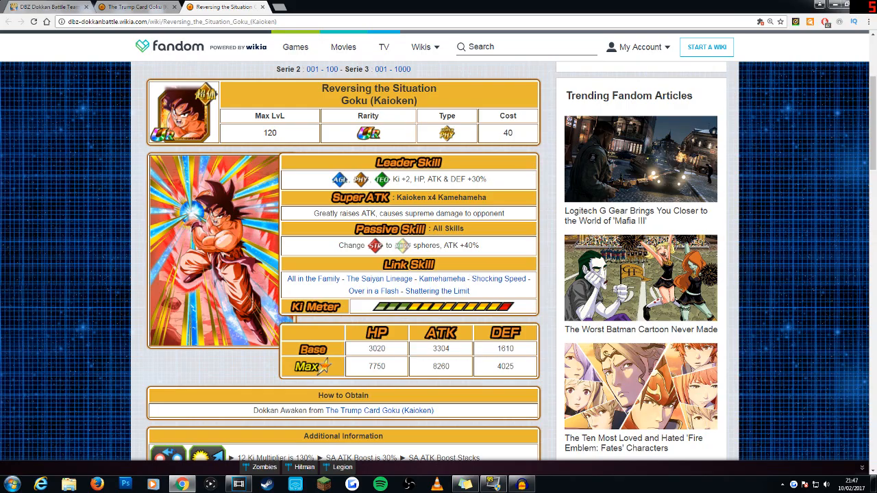
{"action": "scroll", "scroll_direction": "down", "scroll_amount": 3}
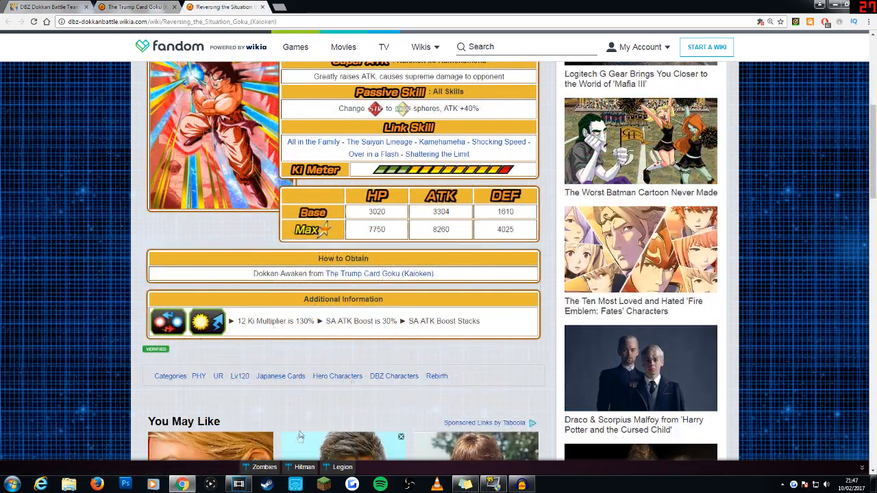
{"action": "mouse_move", "coordinate": [280, 376]}
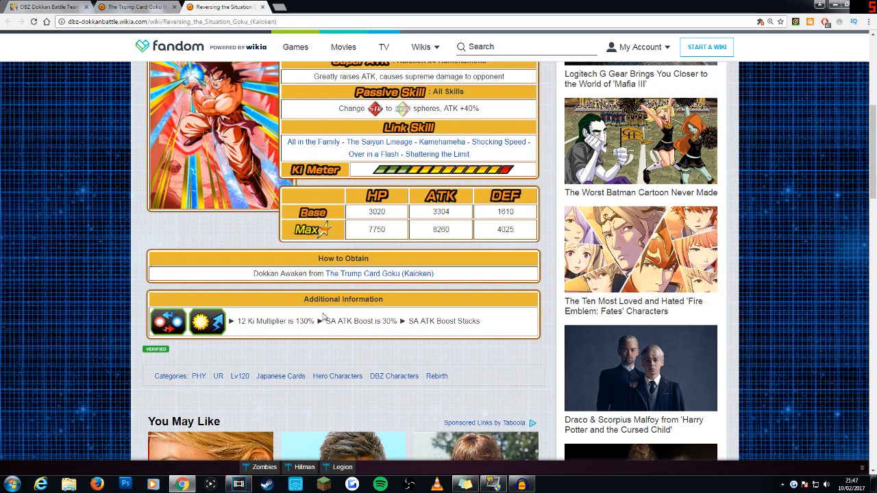
{"action": "double_click", "coordinate": [352, 320]}
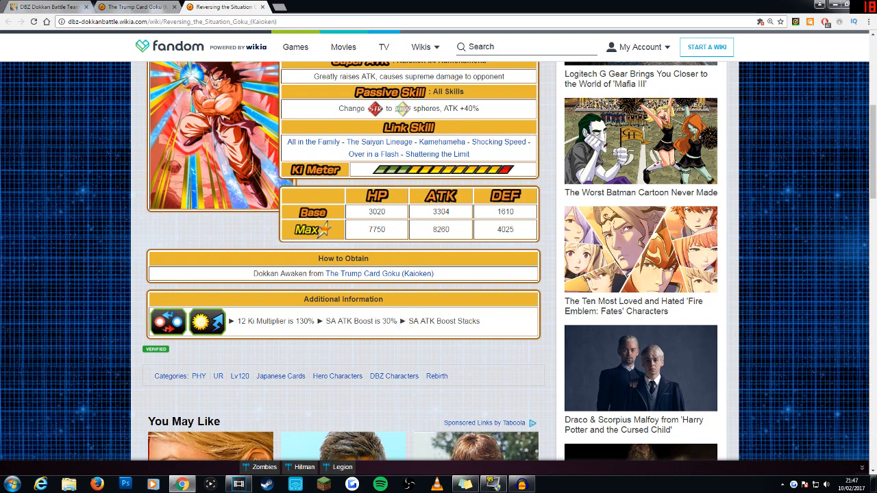
{"action": "mouse_move", "coordinate": [453, 286]}
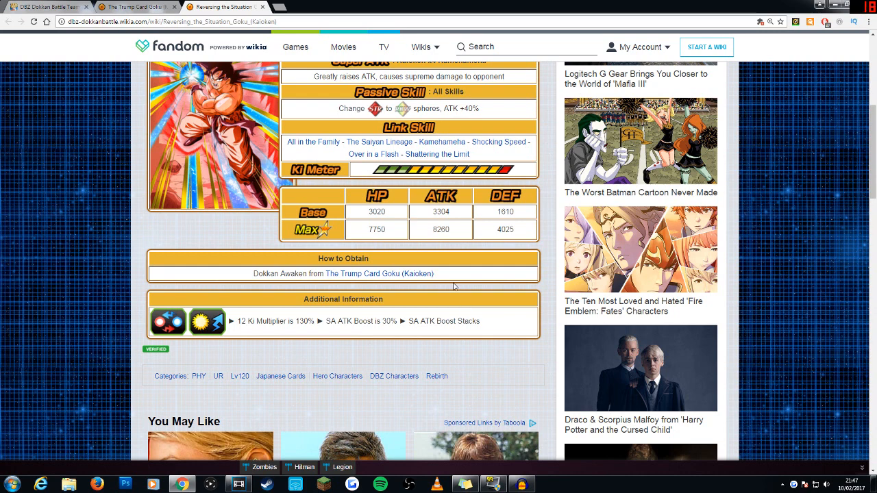
{"action": "mouse_move", "coordinate": [441, 274]}
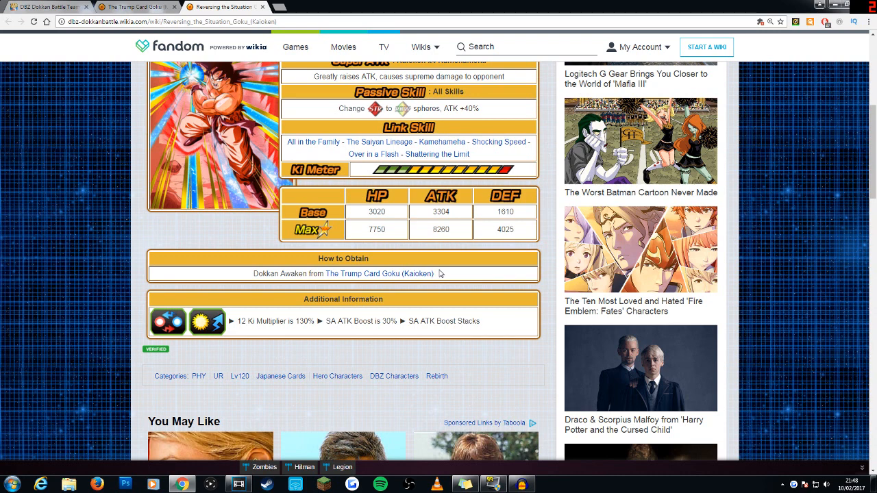
{"action": "mouse_move", "coordinate": [506, 245]}
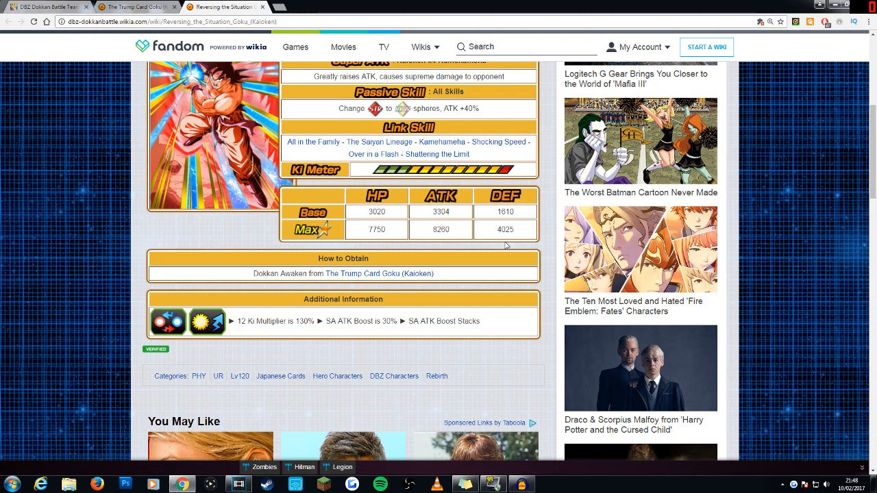
{"action": "scroll", "scroll_direction": "up", "scroll_amount": 3}
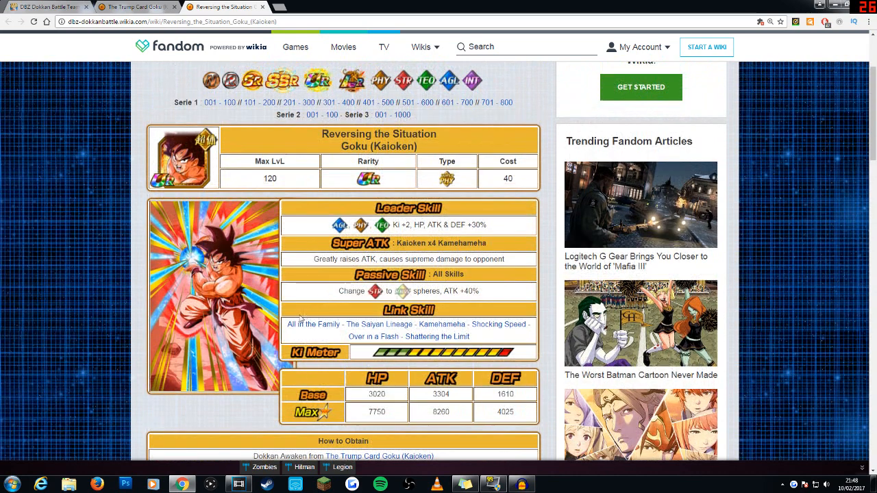
{"action": "mouse_move", "coordinate": [441, 323]}
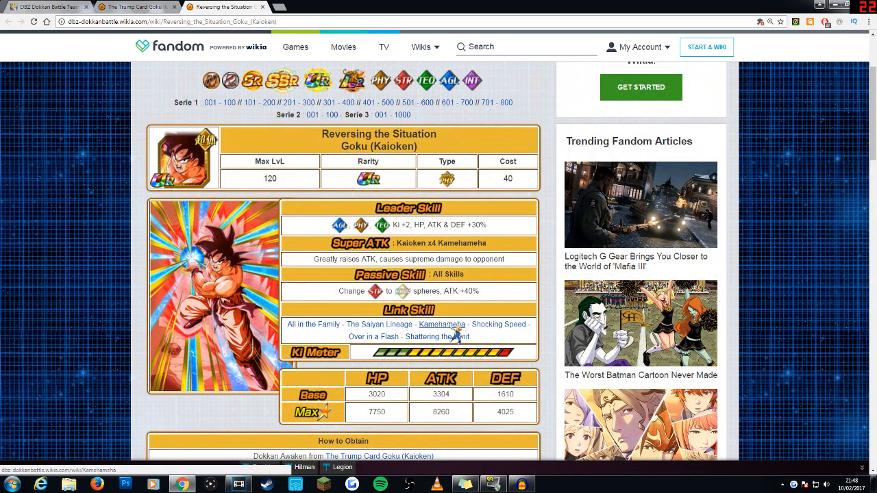
{"action": "mouse_move", "coordinate": [378, 324]}
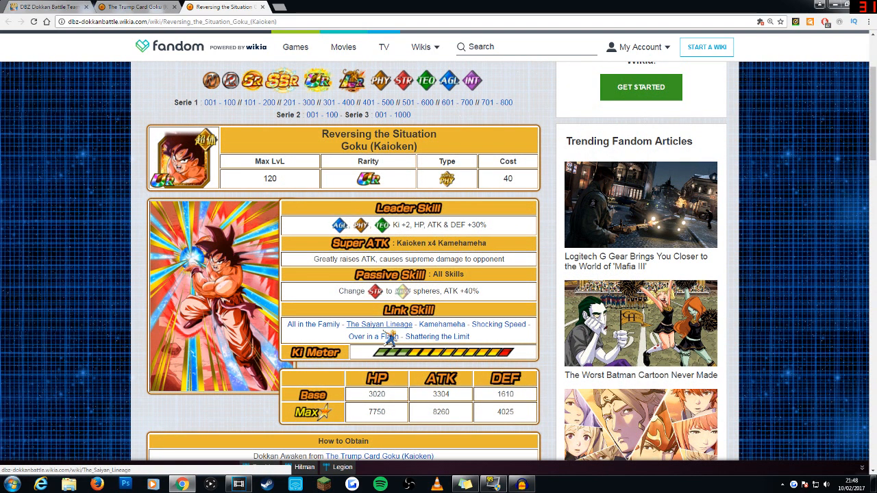
{"action": "mouse_move", "coordinate": [435, 337]}
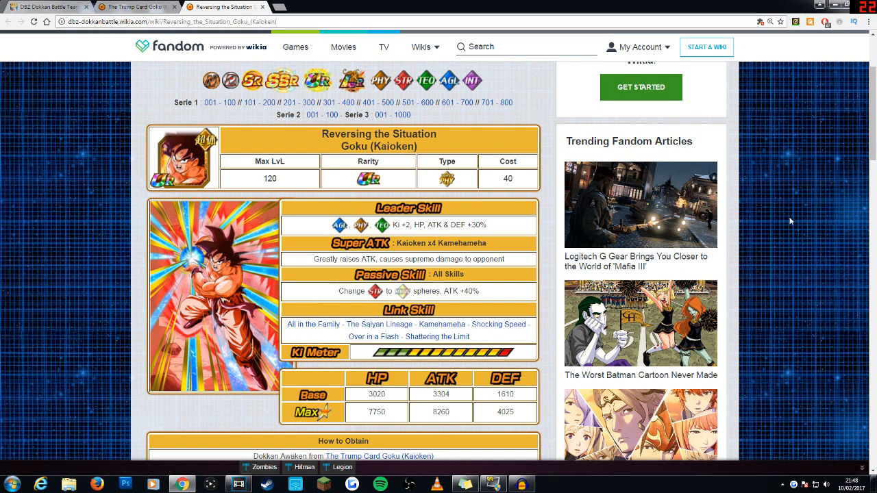
{"action": "mouse_move", "coordinate": [738, 242]}
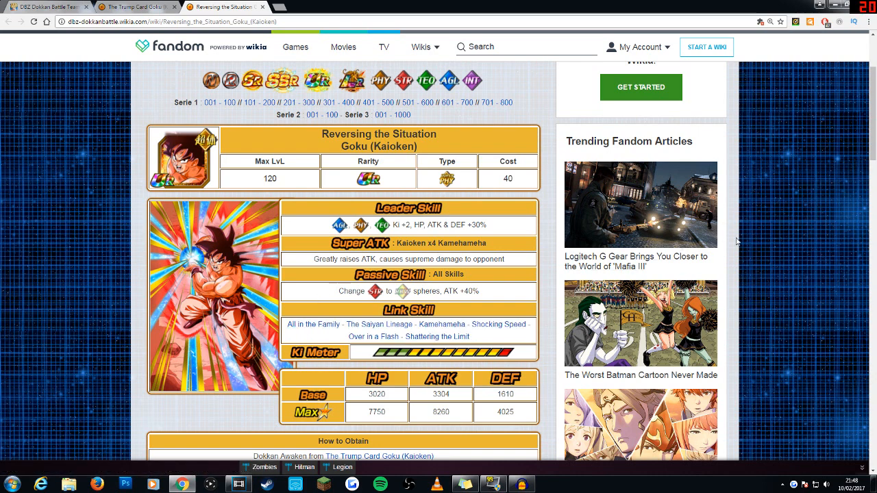
{"action": "mouse_move", "coordinate": [718, 248]}
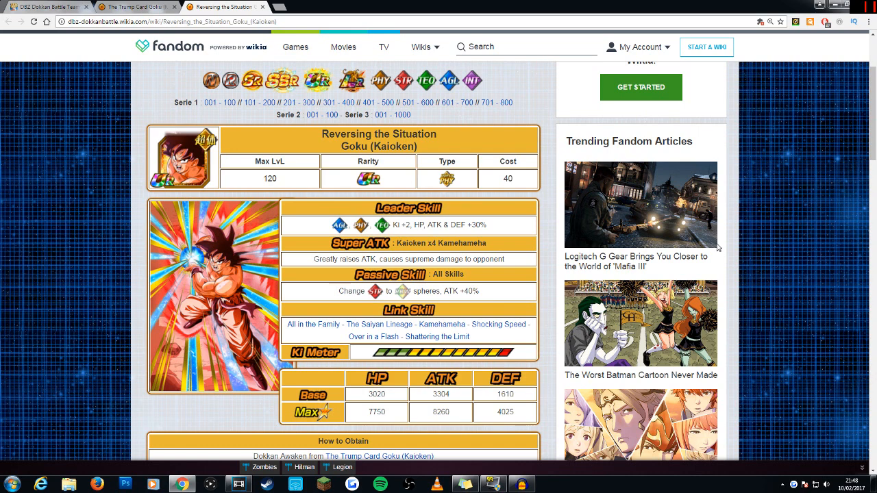
{"action": "mouse_move", "coordinate": [495, 338]}
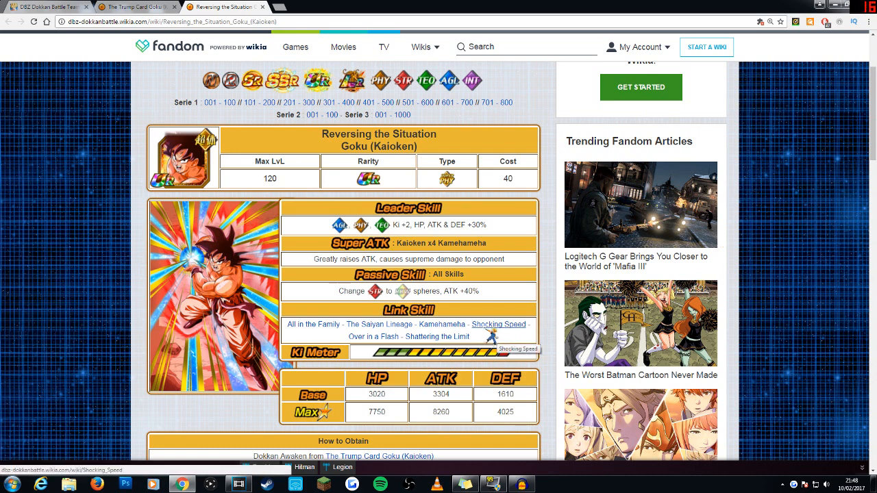
{"action": "mouse_move", "coordinate": [381, 348]}
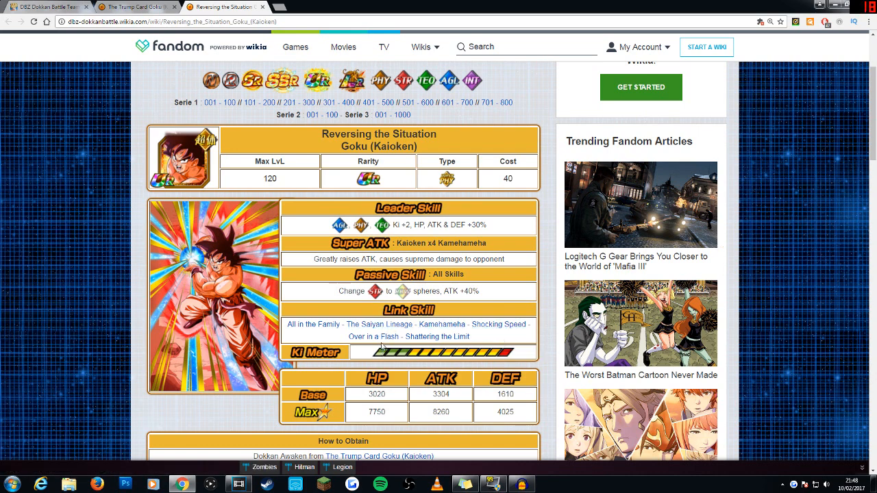
{"action": "mouse_move", "coordinate": [373, 337]}
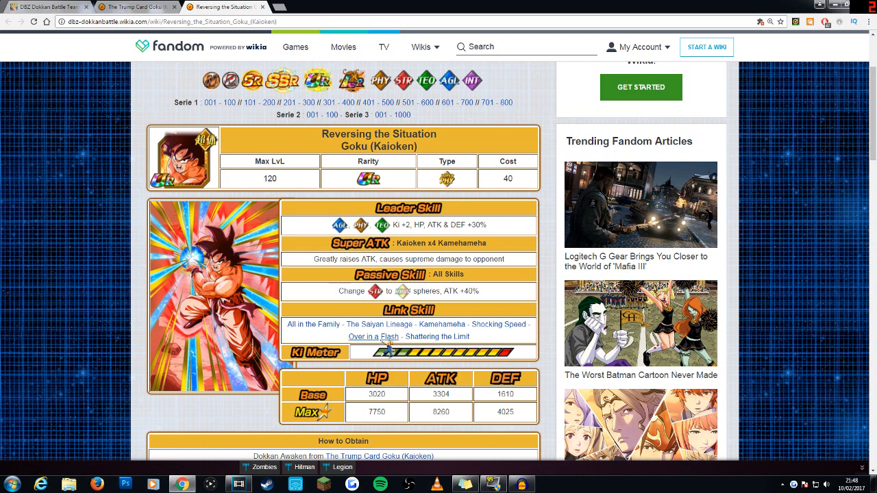
{"action": "mouse_move", "coordinate": [373, 340]}
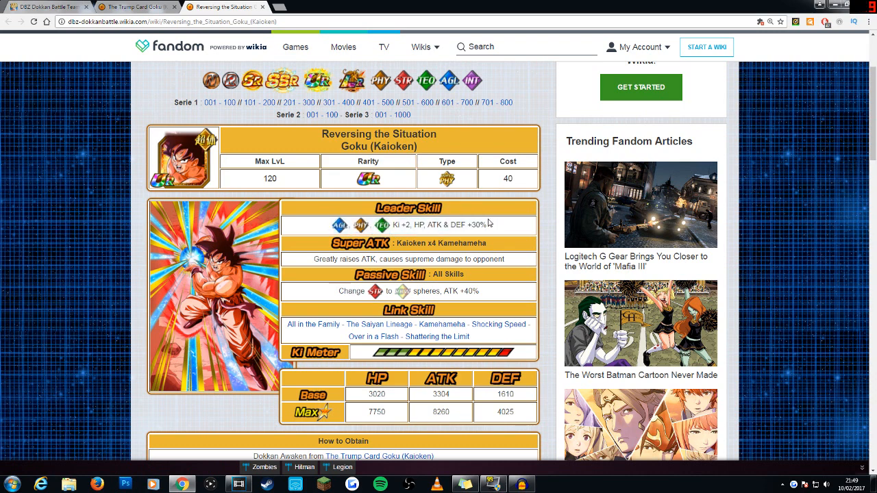
{"action": "mouse_move", "coordinate": [167, 68]}
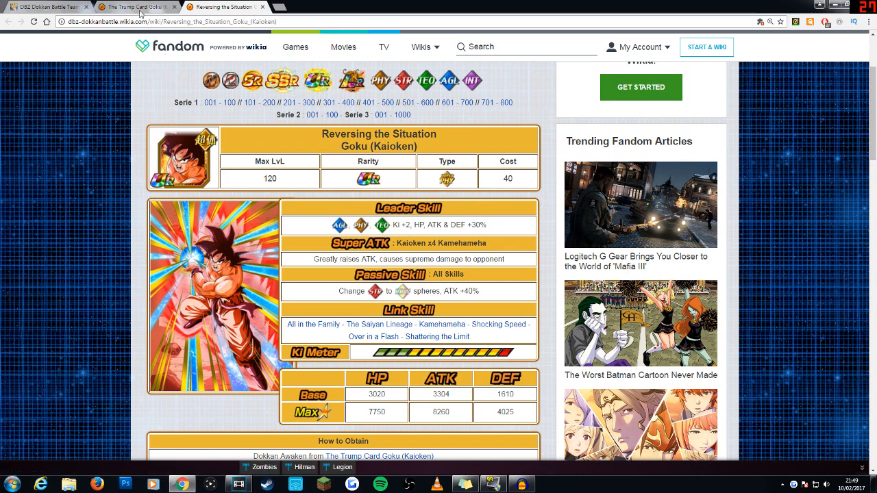
{"action": "mouse_move", "coordinate": [140, 7]}
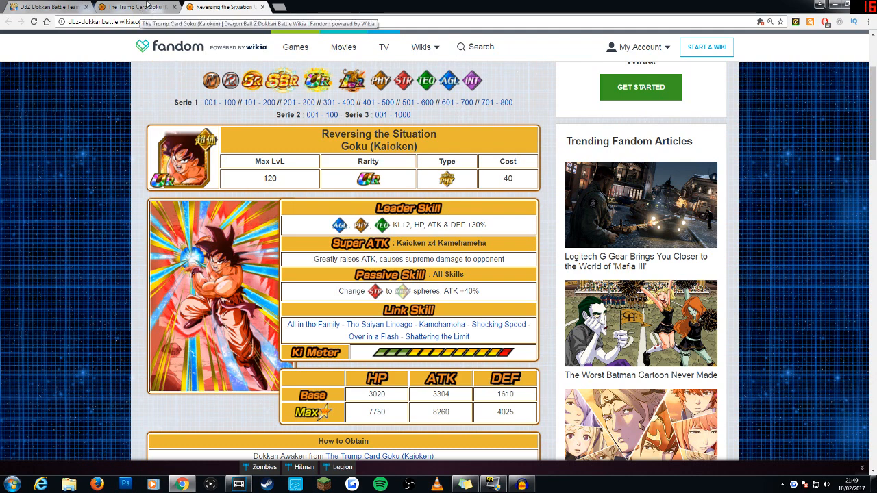
Step: Switch from the wiki over to the DB Team Builder site
{"action": "left_click", "coordinate": [44, 7]}
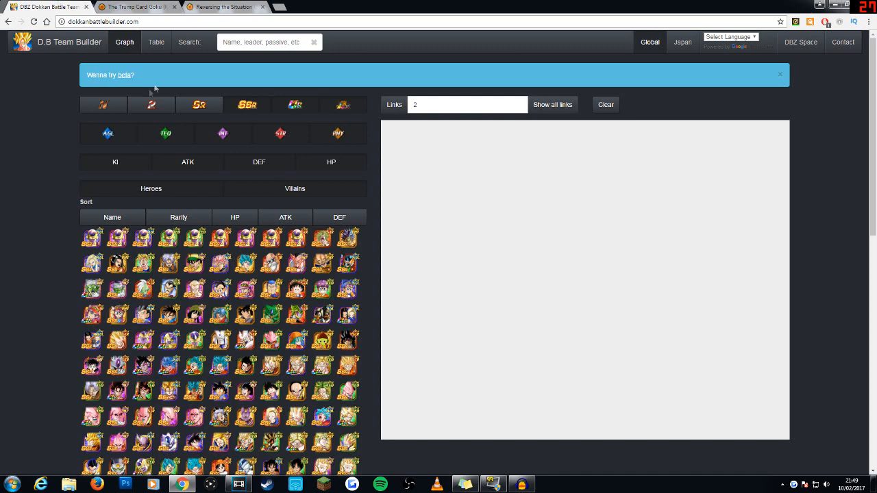
Step: Show Japanese units filtered by type and SSR rarity, and add Kaioken Goku to the link graph
{"action": "left_click", "coordinate": [682, 41]}
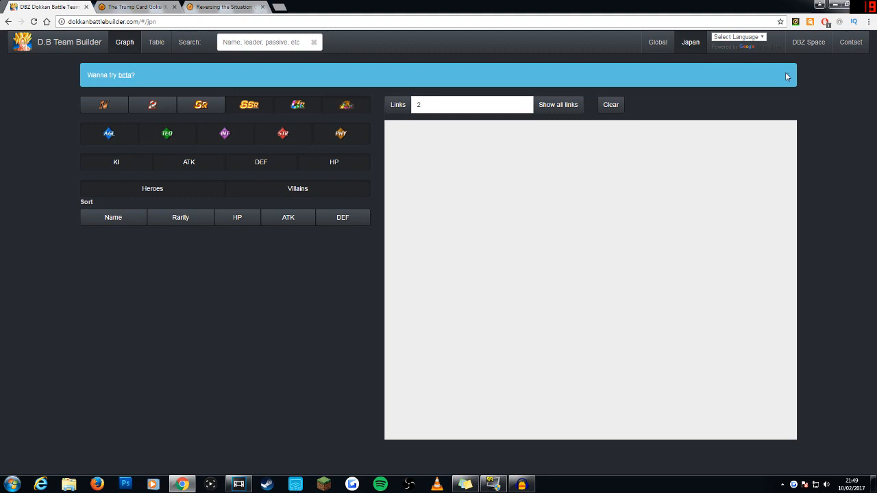
{"action": "left_click", "coordinate": [108, 133]}
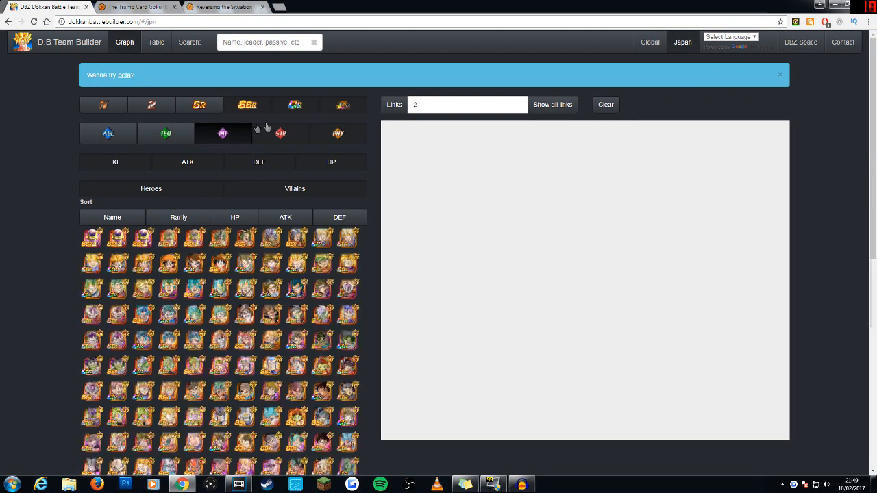
{"action": "left_click", "coordinate": [181, 217]}
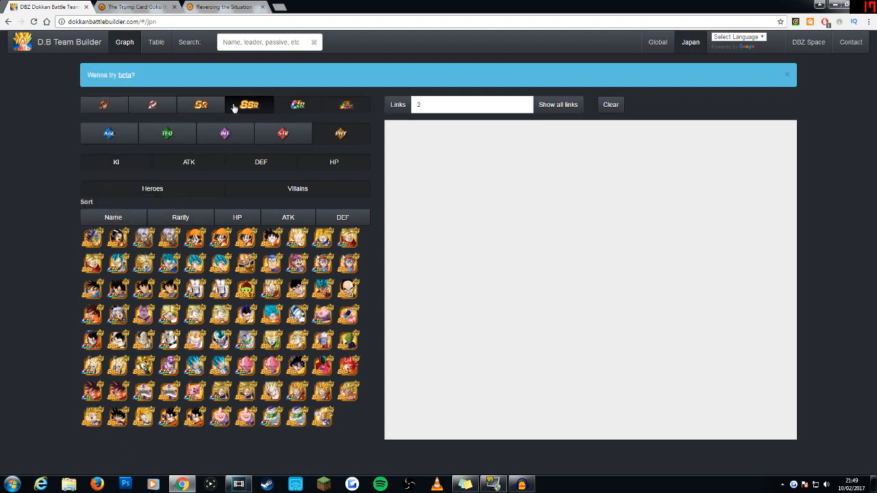
{"action": "left_click", "coordinate": [250, 104]}
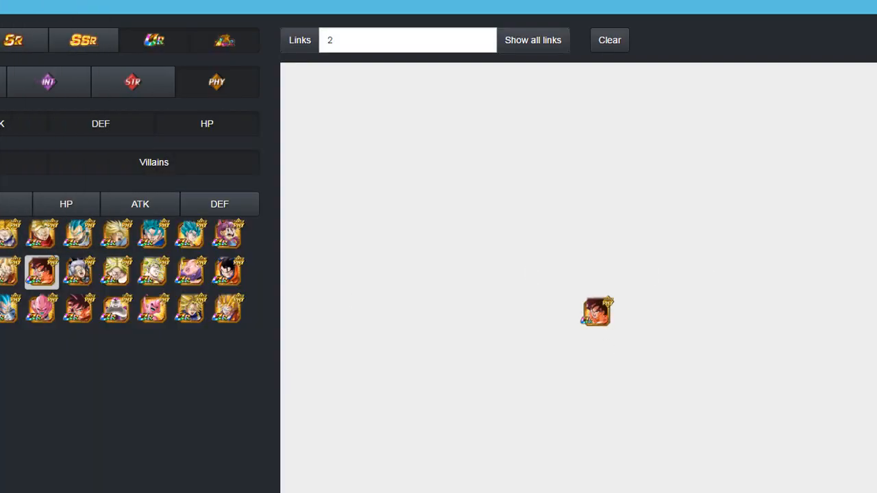
{"action": "left_click", "coordinate": [152, 234]}
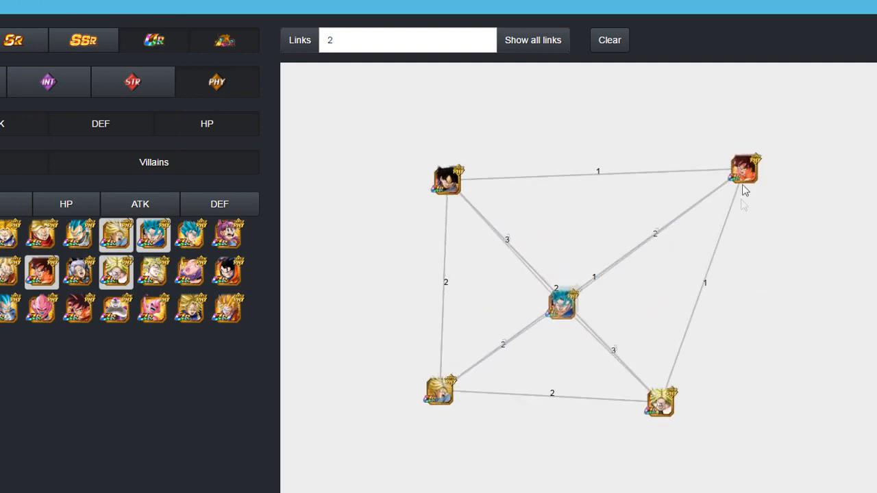
{"action": "left_click_drag", "start_coordinate": [562, 304], "coordinate": [534, 438]}
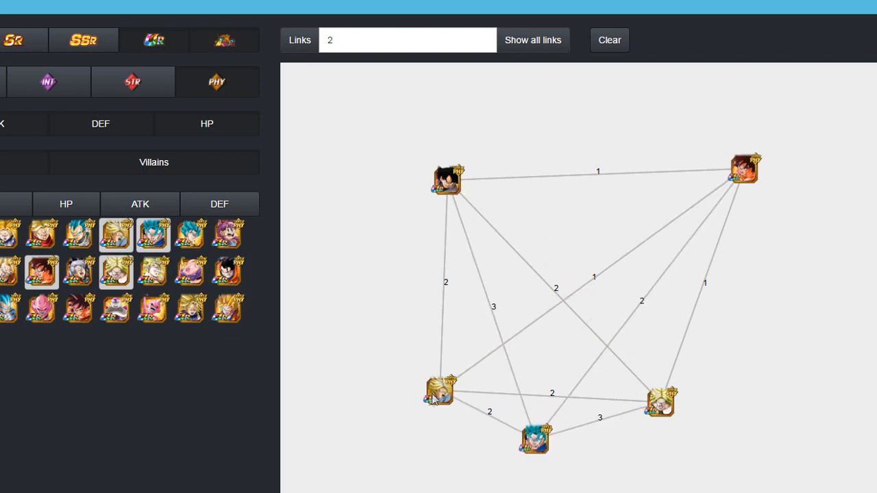
{"action": "left_click_drag", "start_coordinate": [439, 395], "coordinate": [353, 383]}
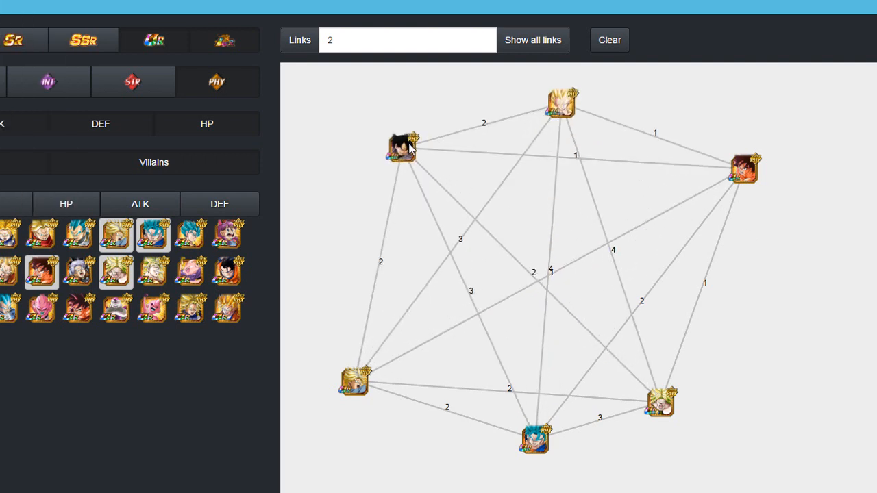
{"action": "mouse_move", "coordinate": [428, 167]}
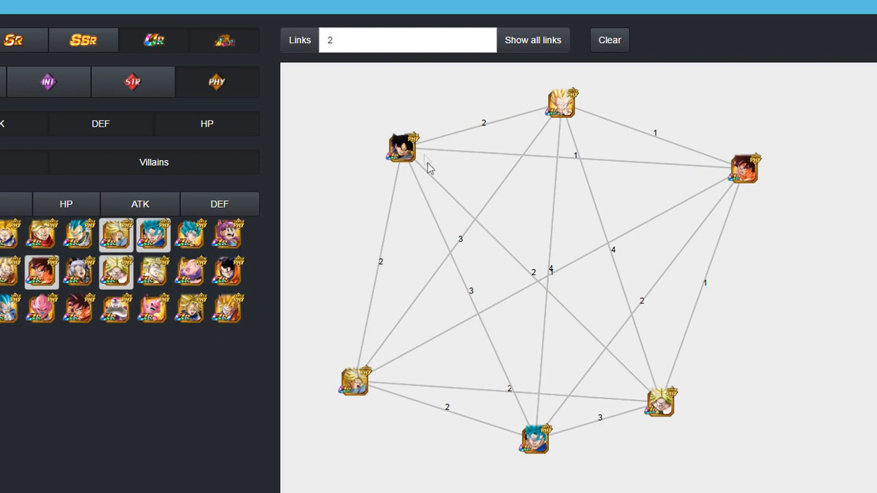
{"action": "mouse_move", "coordinate": [438, 165]}
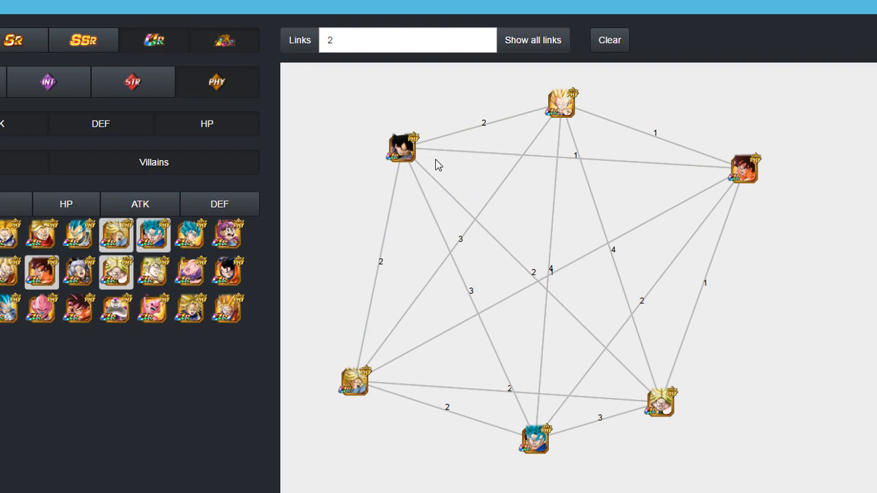
{"action": "mouse_move", "coordinate": [439, 171]}
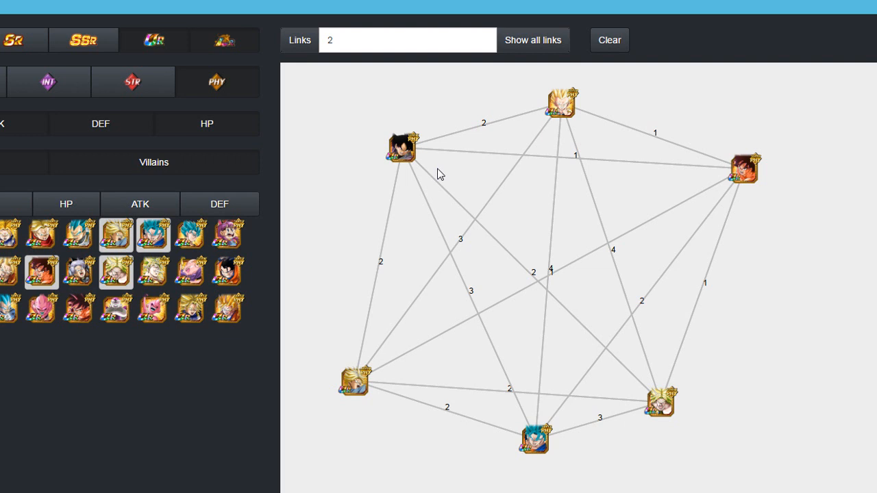
{"action": "mouse_move", "coordinate": [446, 170]}
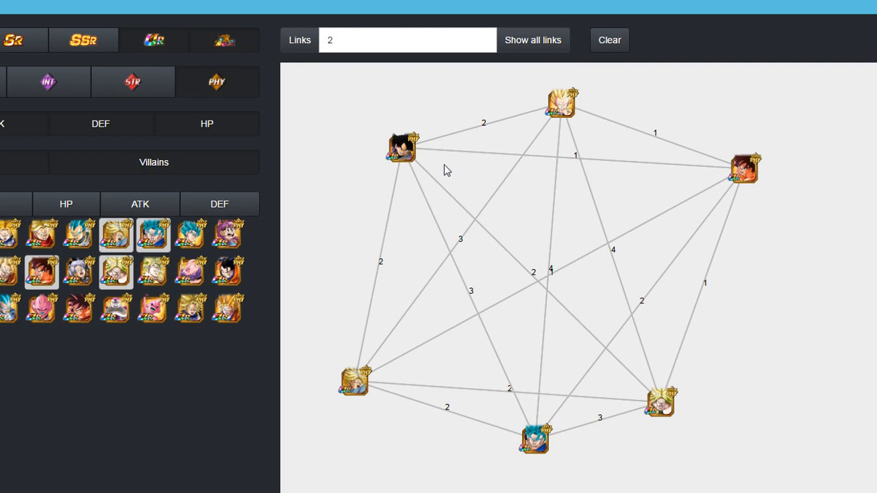
{"action": "mouse_move", "coordinate": [620, 120]}
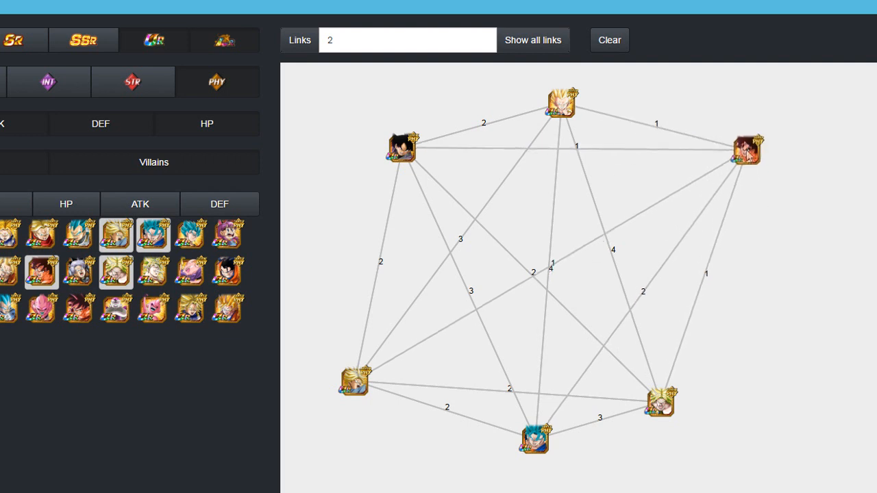
Step: Spread the crowded units into an even ring with the red-haired unit upper right, then remove units from the graph
{"action": "left_click_drag", "start_coordinate": [747, 150], "coordinate": [743, 132]}
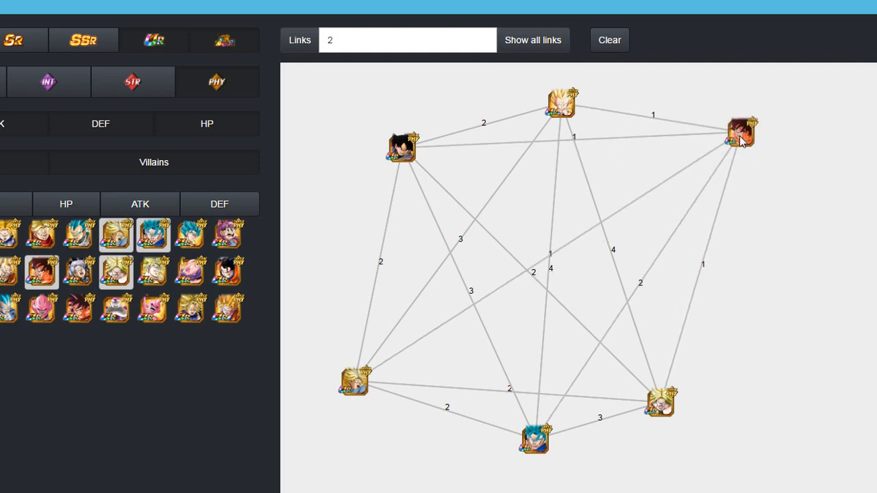
{"action": "mouse_move", "coordinate": [718, 263]}
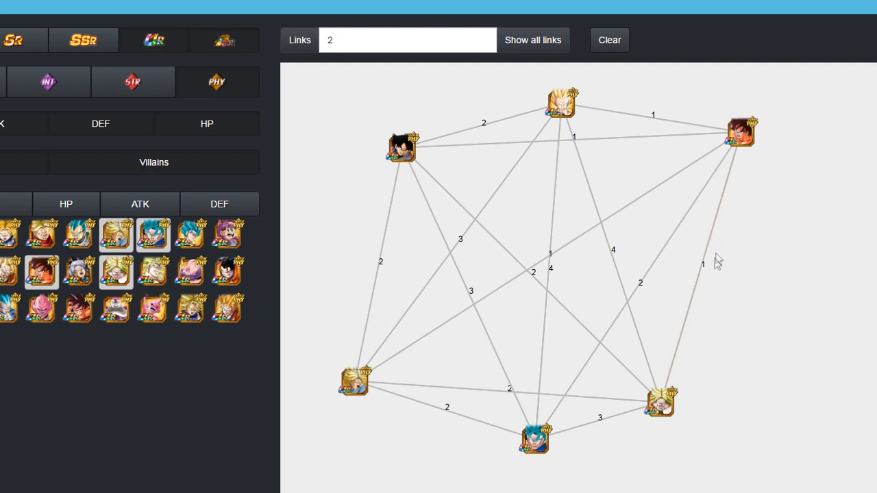
{"action": "mouse_move", "coordinate": [582, 324]}
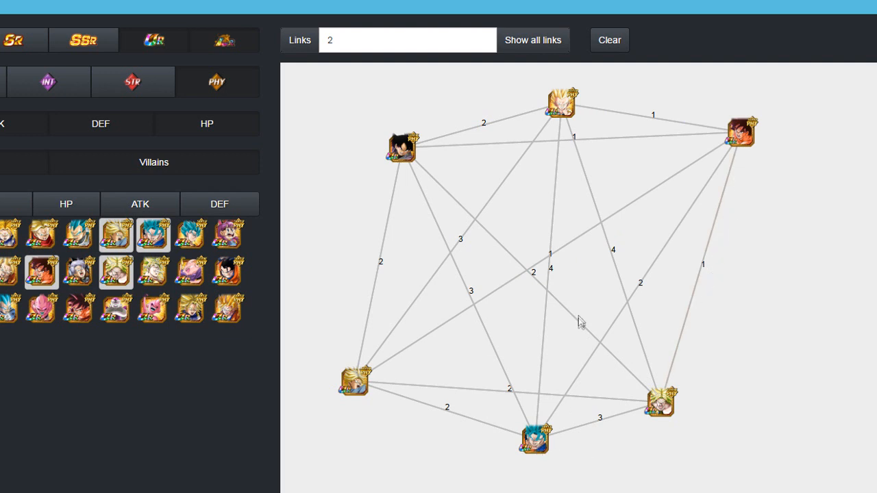
{"action": "mouse_move", "coordinate": [619, 301]}
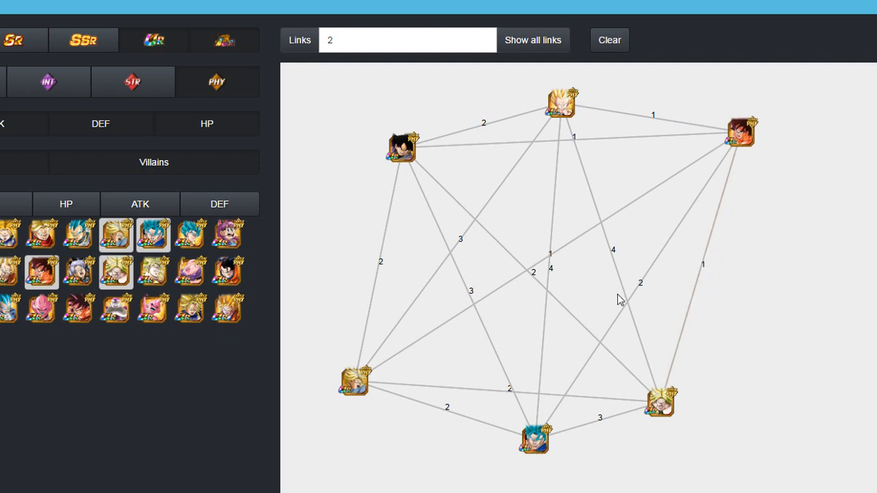
{"action": "mouse_move", "coordinate": [630, 228]}
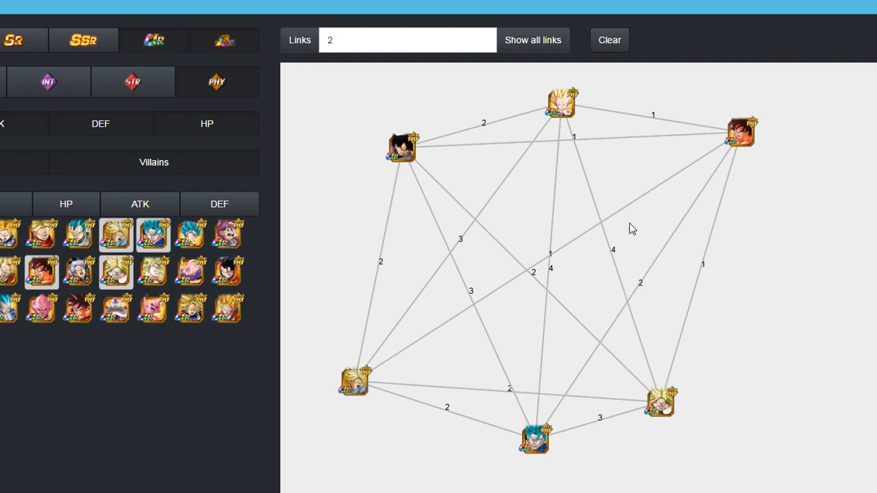
{"action": "mouse_move", "coordinate": [614, 362]}
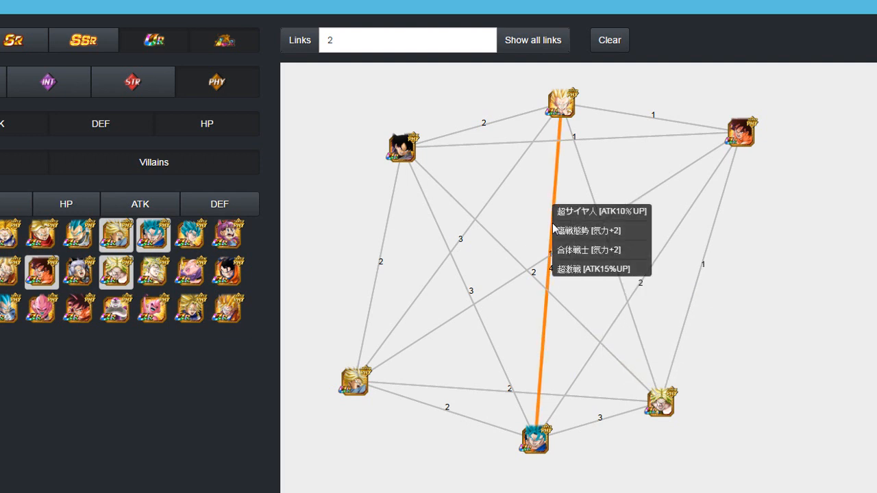
{"action": "mouse_move", "coordinate": [555, 235]}
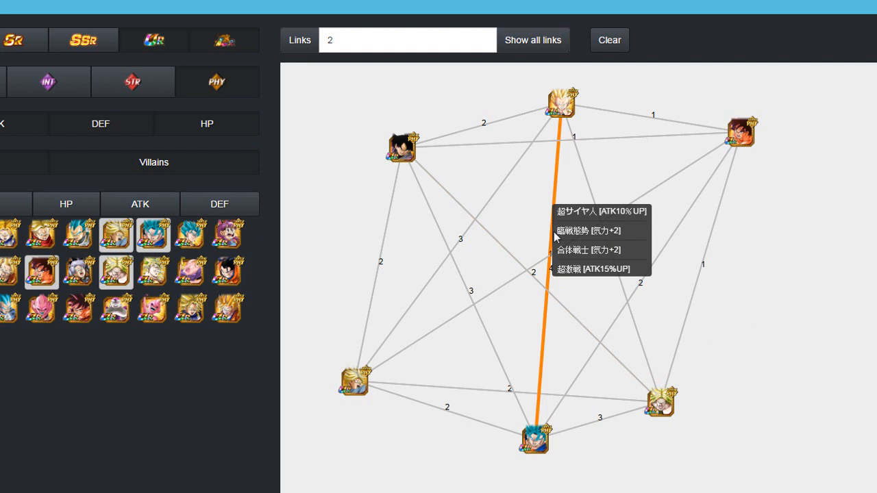
{"action": "mouse_move", "coordinate": [661, 403]}
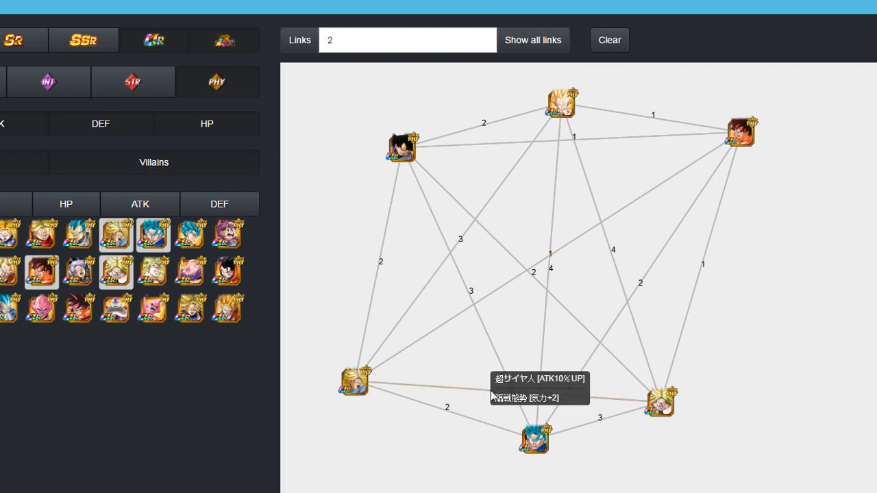
{"action": "mouse_move", "coordinate": [528, 165]}
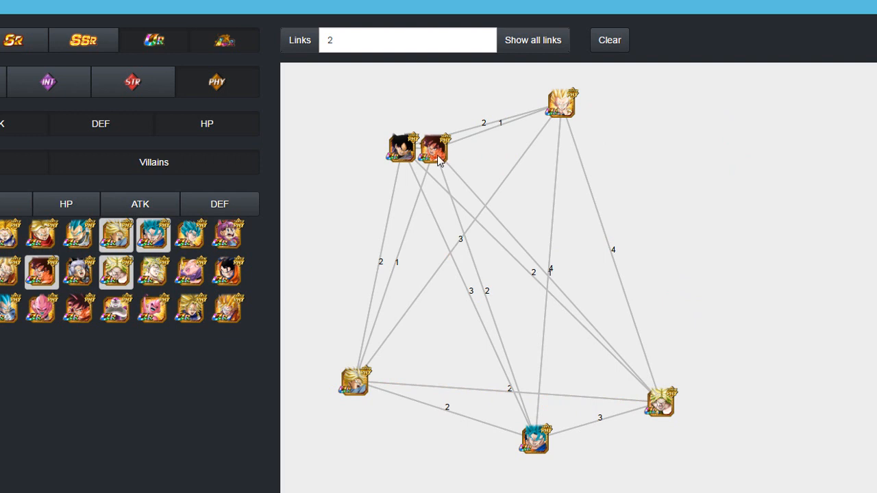
{"action": "mouse_move", "coordinate": [421, 163]}
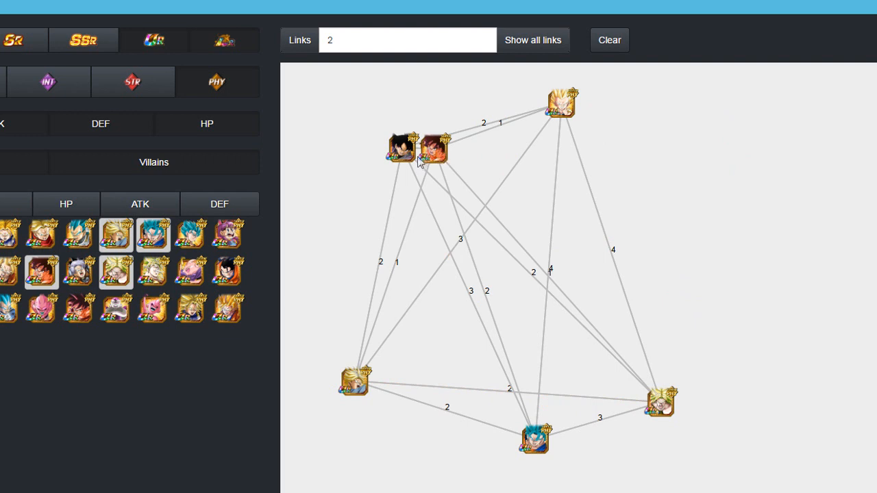
{"action": "mouse_move", "coordinate": [398, 148]}
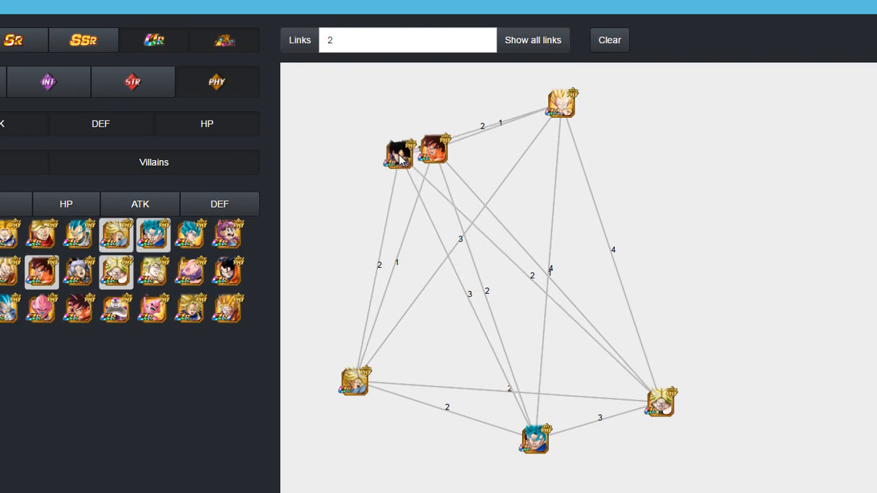
{"action": "left_click_drag", "start_coordinate": [399, 152], "coordinate": [396, 141]}
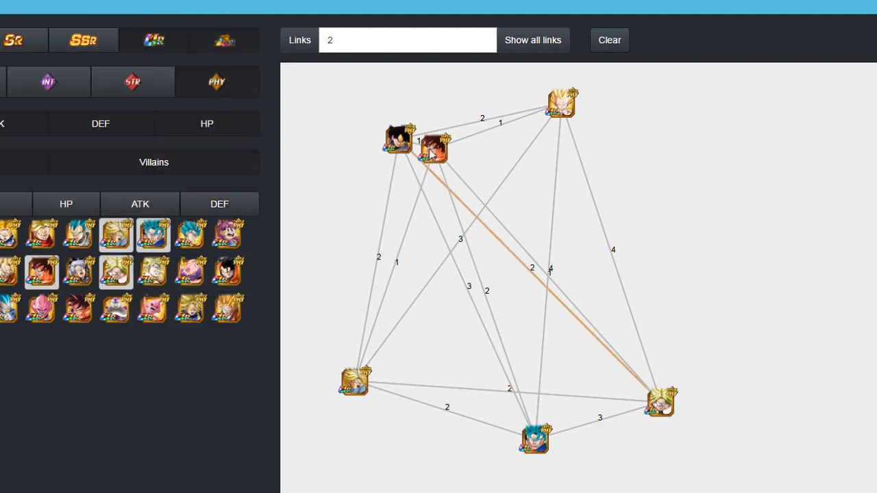
{"action": "left_click_drag", "start_coordinate": [432, 148], "coordinate": [706, 151]}
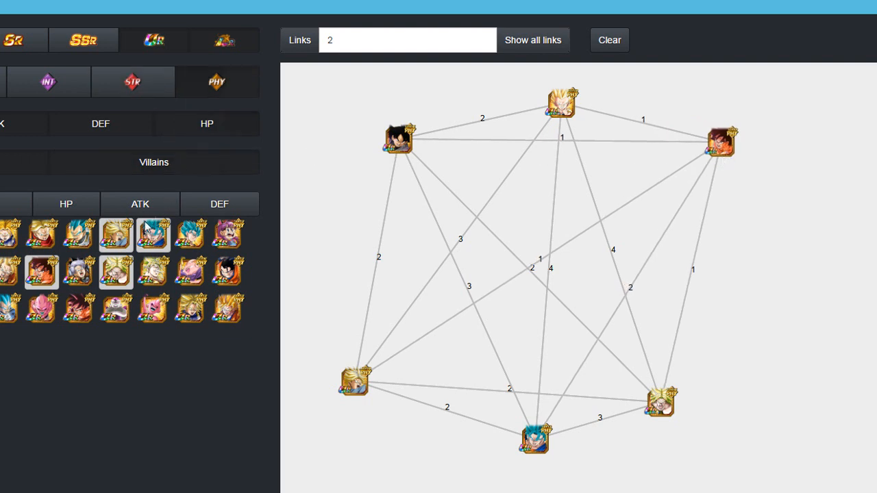
{"action": "left_click", "coordinate": [562, 102]}
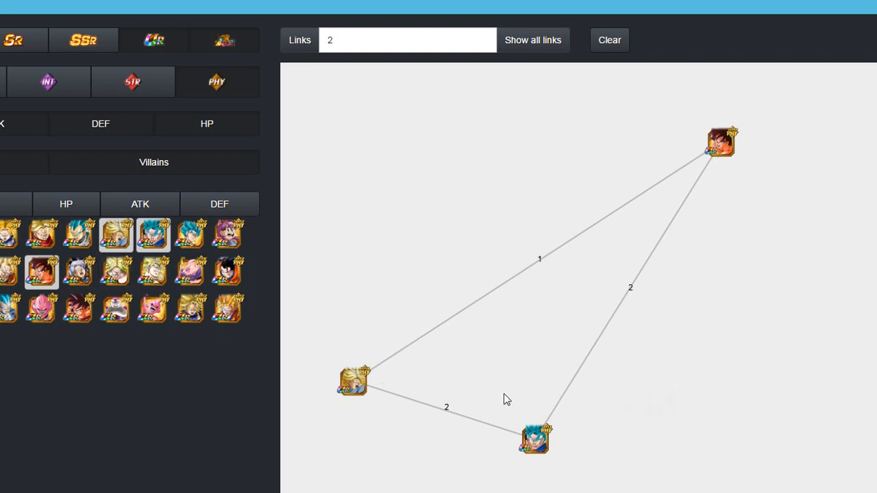
Step: Swap a roster unit for two new ones, placing the dark-haired unit lower right and the other lower left
{"action": "left_click", "coordinate": [48, 82]}
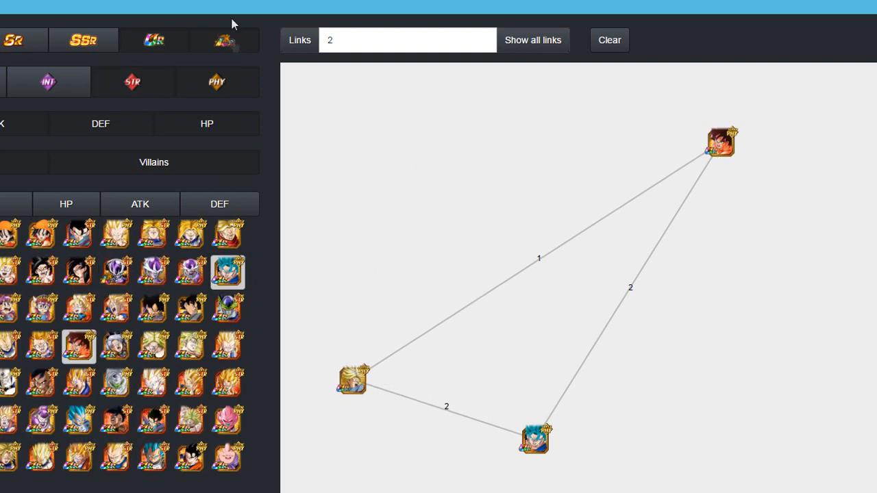
{"action": "left_click", "coordinate": [217, 82]}
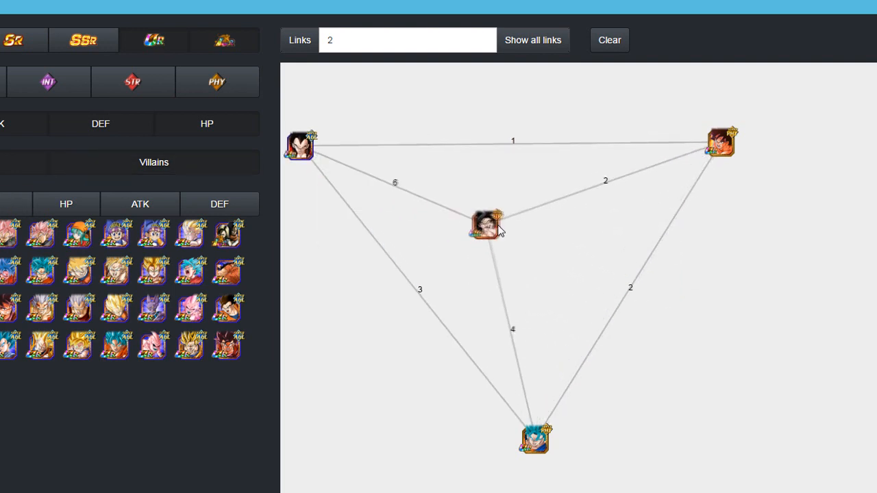
{"action": "left_click_drag", "start_coordinate": [487, 226], "coordinate": [798, 408]}
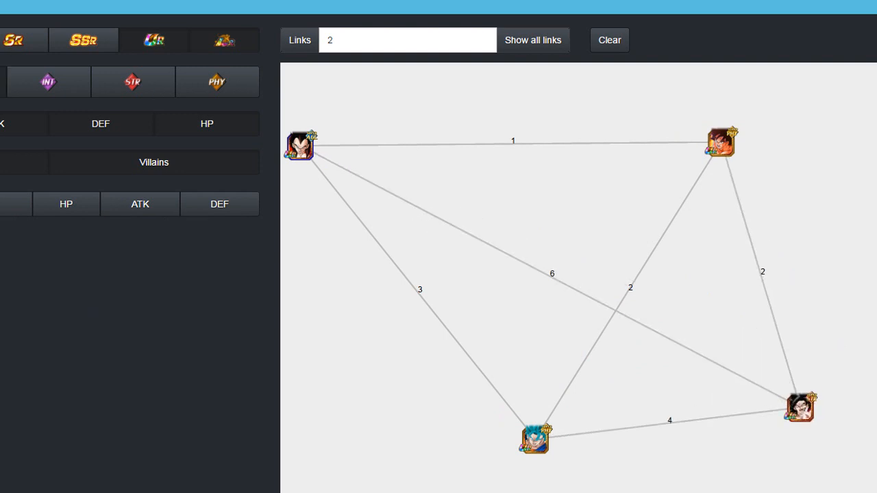
{"action": "left_click", "coordinate": [153, 162]}
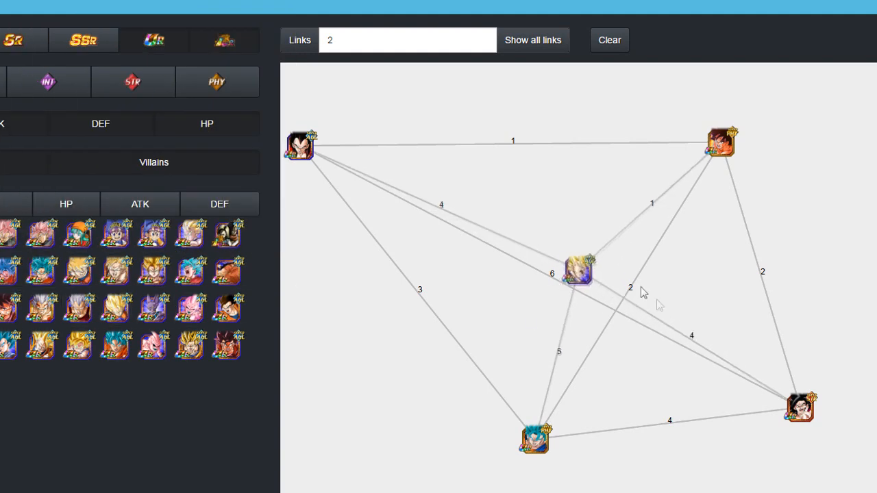
{"action": "left_click_drag", "start_coordinate": [575, 274], "coordinate": [382, 403]}
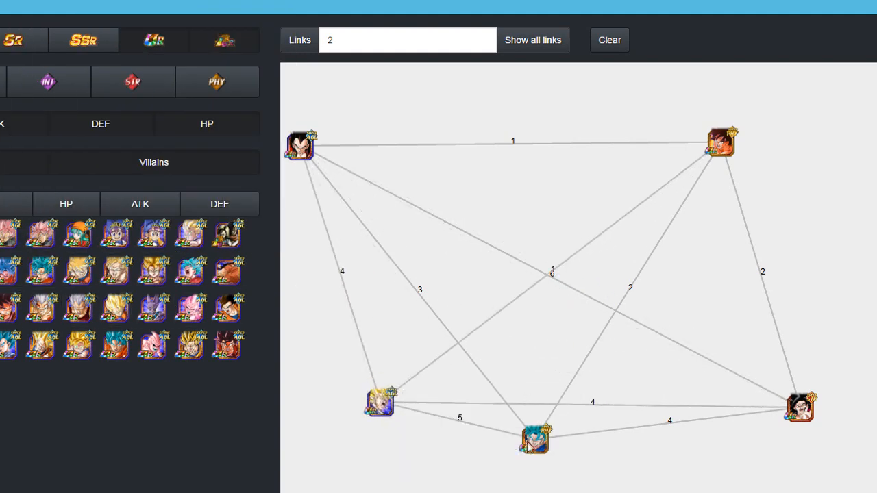
{"action": "left_click", "coordinate": [48, 82]}
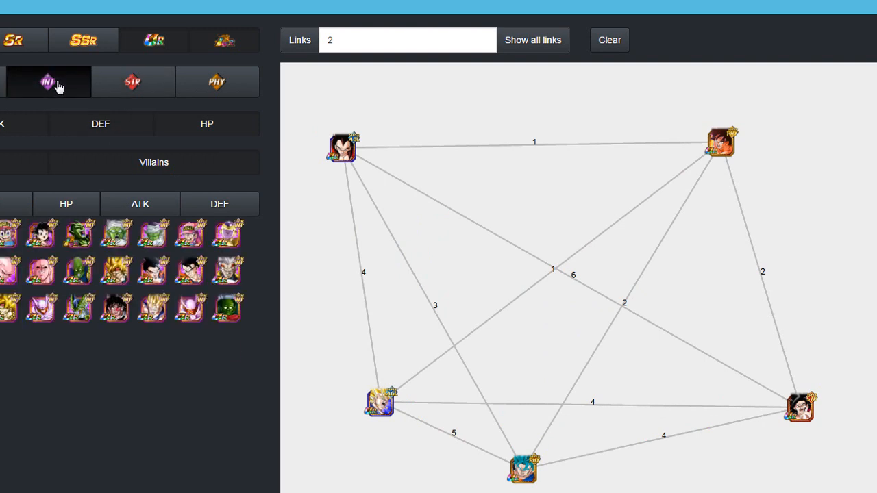
{"action": "left_click_drag", "start_coordinate": [720, 143], "coordinate": [774, 130]}
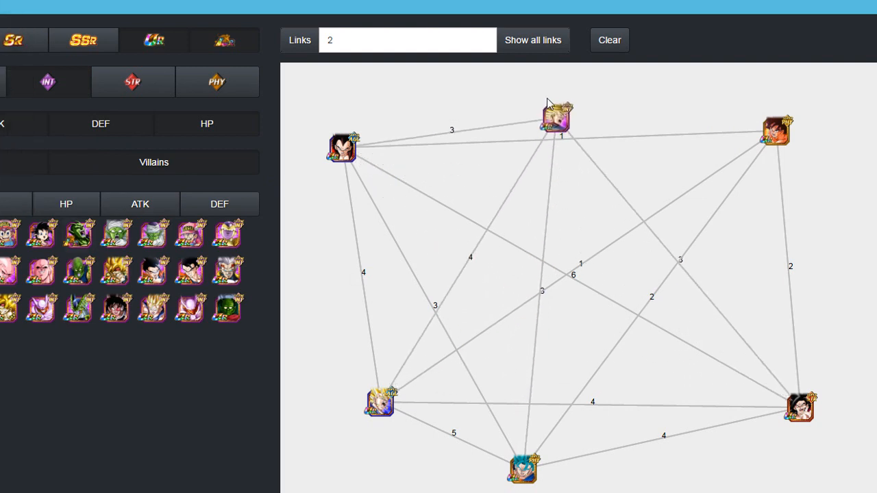
{"action": "left_click_drag", "start_coordinate": [559, 121], "coordinate": [562, 94]}
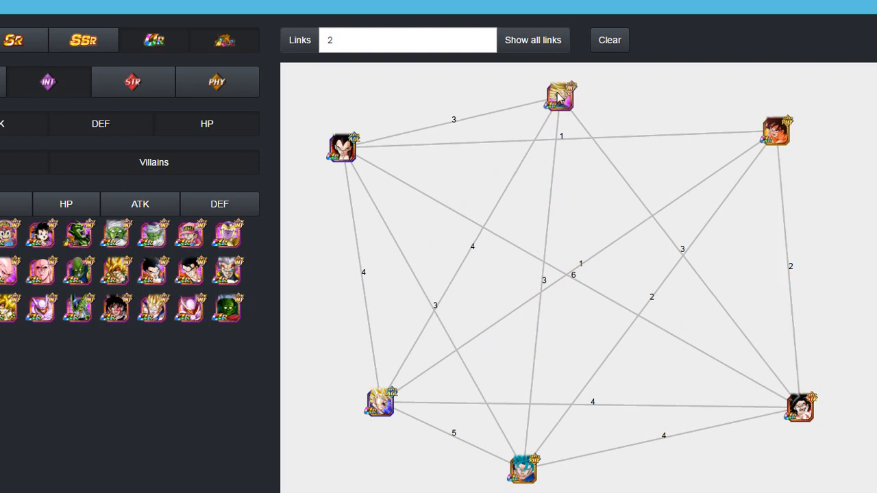
{"action": "mouse_move", "coordinate": [820, 131]}
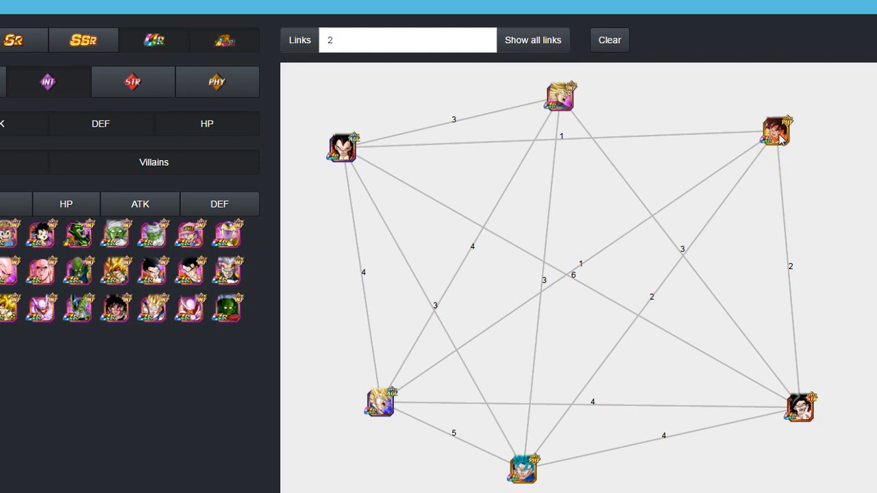
{"action": "mouse_move", "coordinate": [775, 130]}
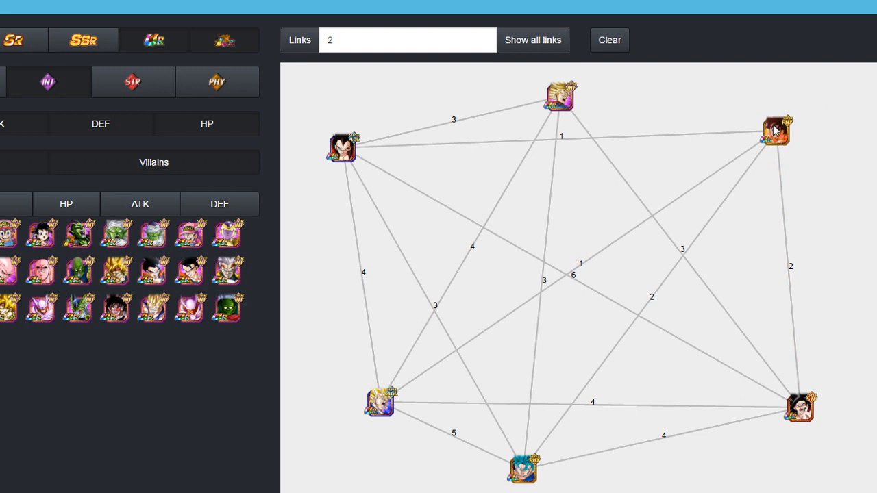
{"action": "mouse_move", "coordinate": [774, 131]}
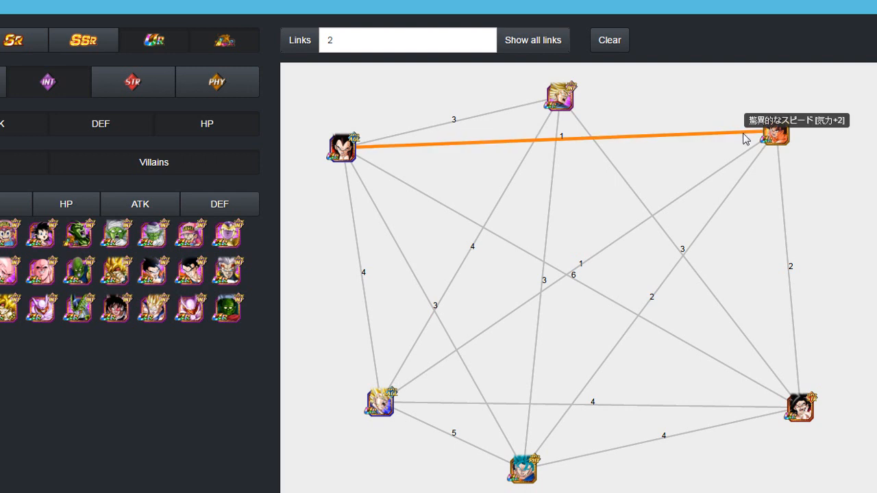
{"action": "mouse_move", "coordinate": [698, 116]}
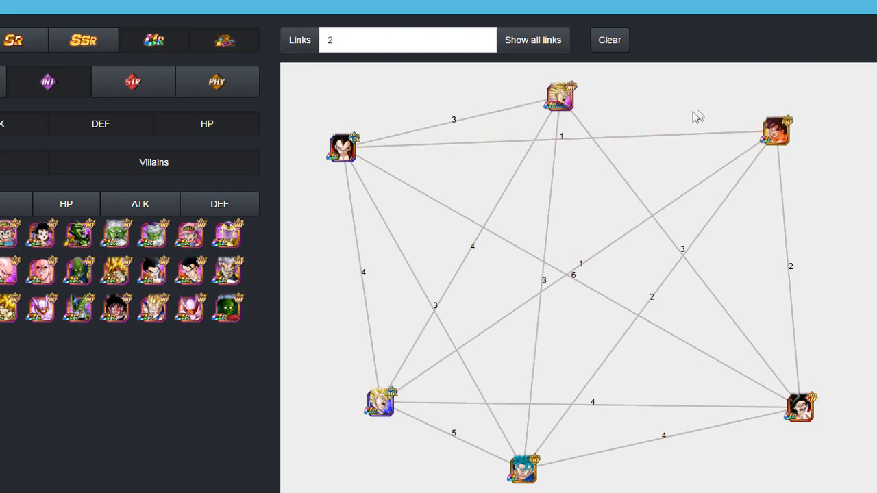
{"action": "mouse_move", "coordinate": [777, 134]}
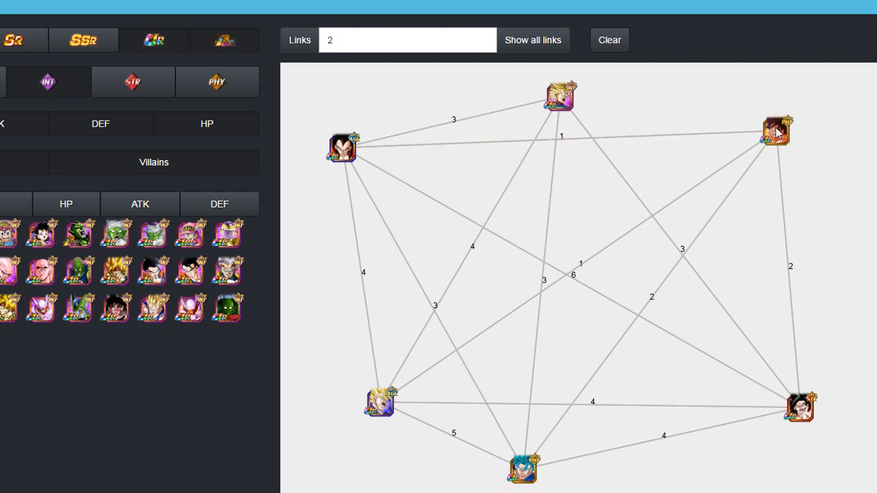
{"action": "mouse_move", "coordinate": [734, 131]}
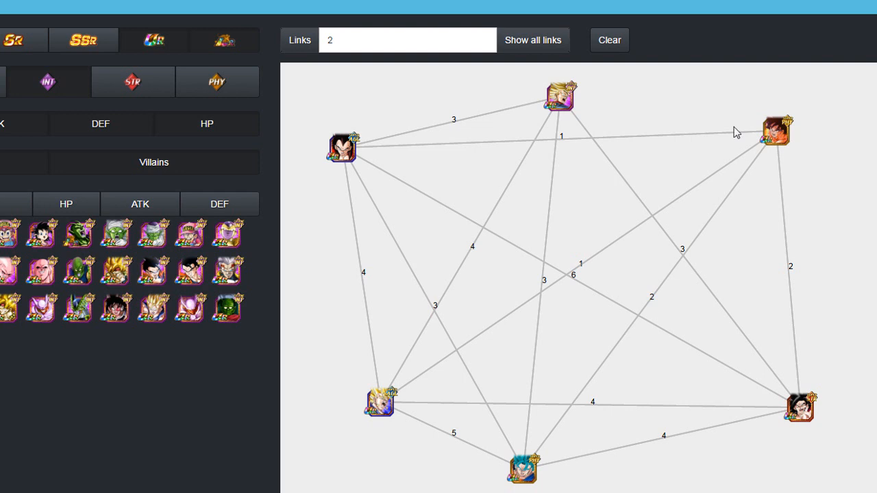
{"action": "mouse_move", "coordinate": [556, 121]}
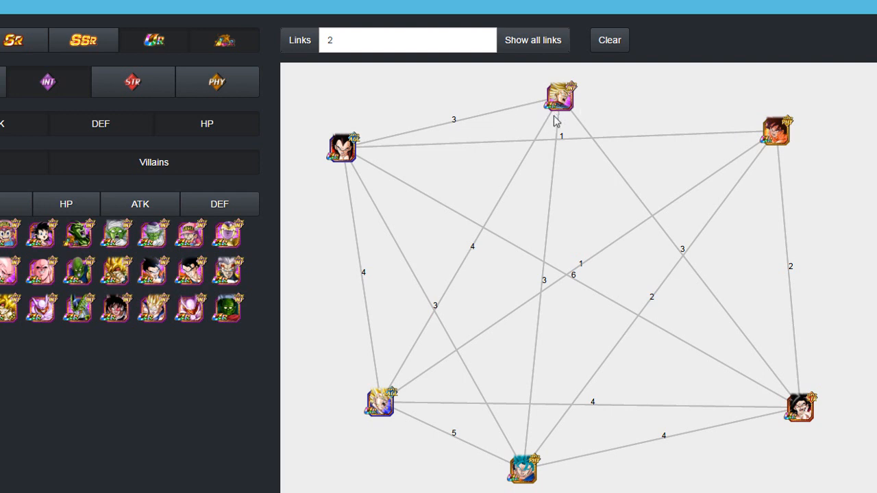
{"action": "mouse_move", "coordinate": [553, 117]}
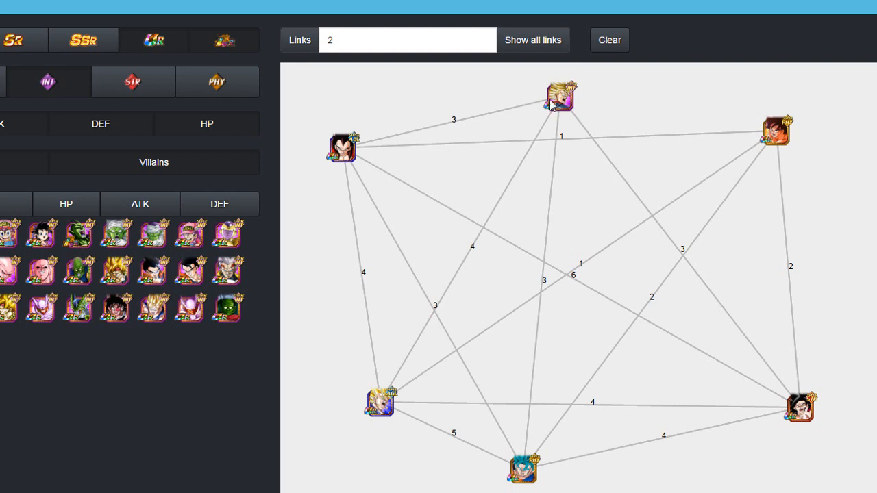
{"action": "mouse_move", "coordinate": [555, 107]}
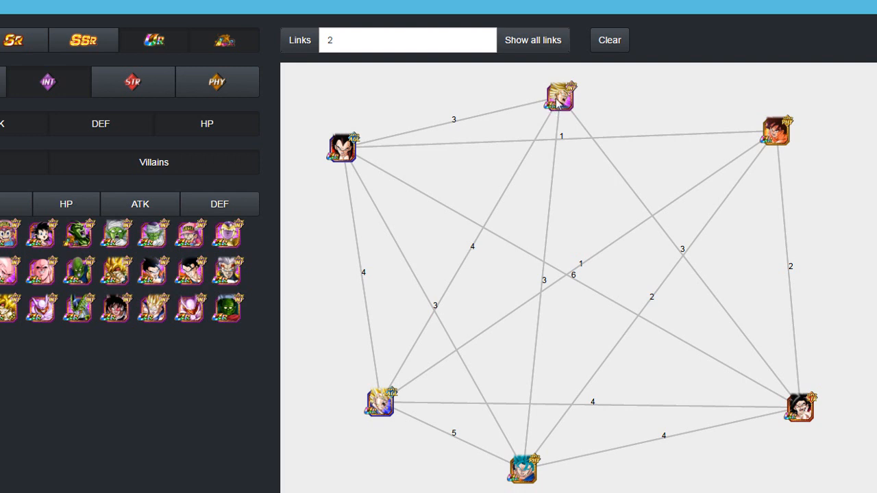
{"action": "mouse_move", "coordinate": [757, 120]}
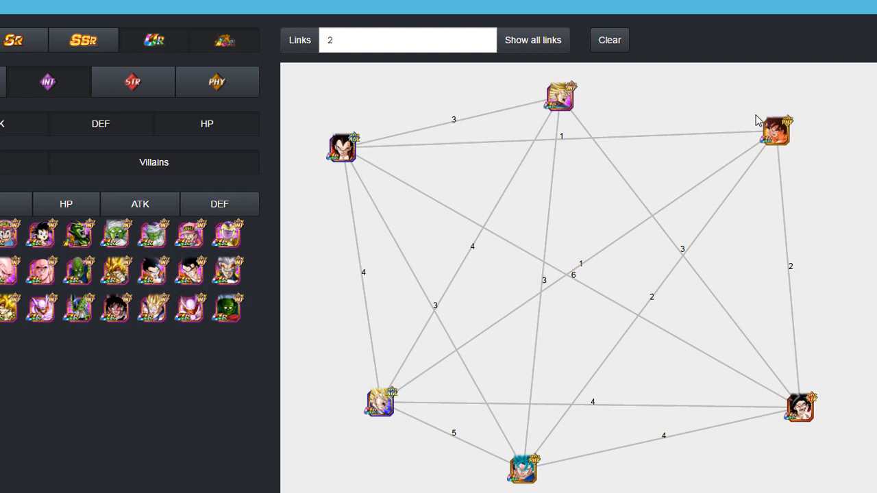
{"action": "mouse_move", "coordinate": [770, 136]}
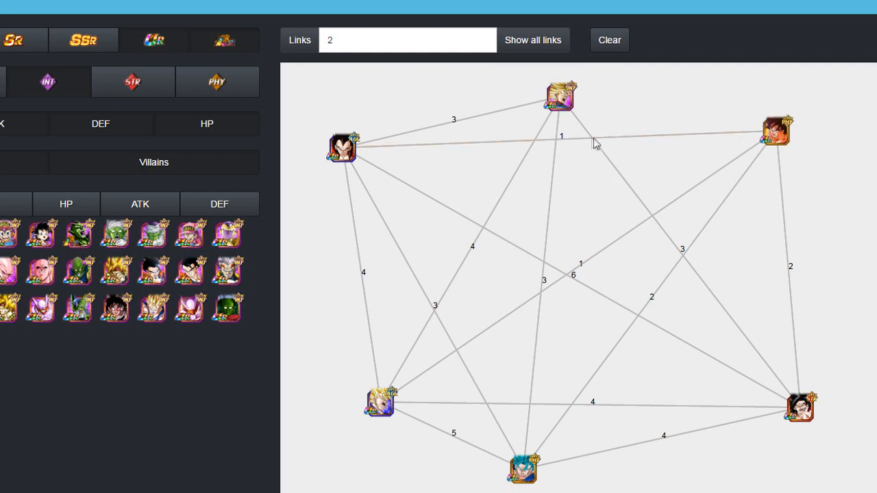
{"action": "mouse_move", "coordinate": [351, 214]}
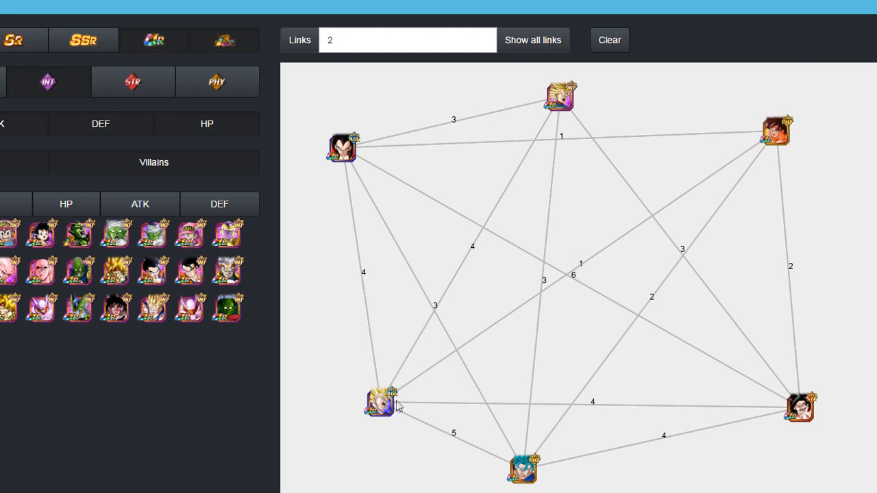
{"action": "mouse_move", "coordinate": [529, 471]}
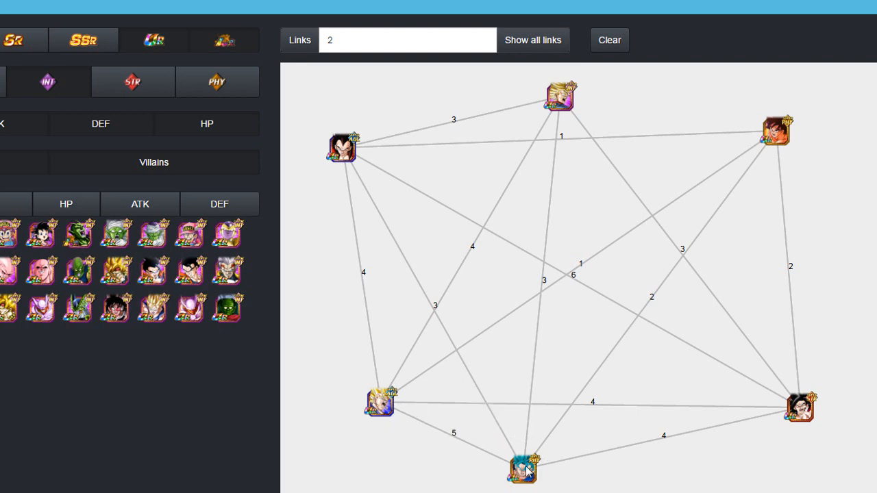
{"action": "mouse_move", "coordinate": [800, 418]}
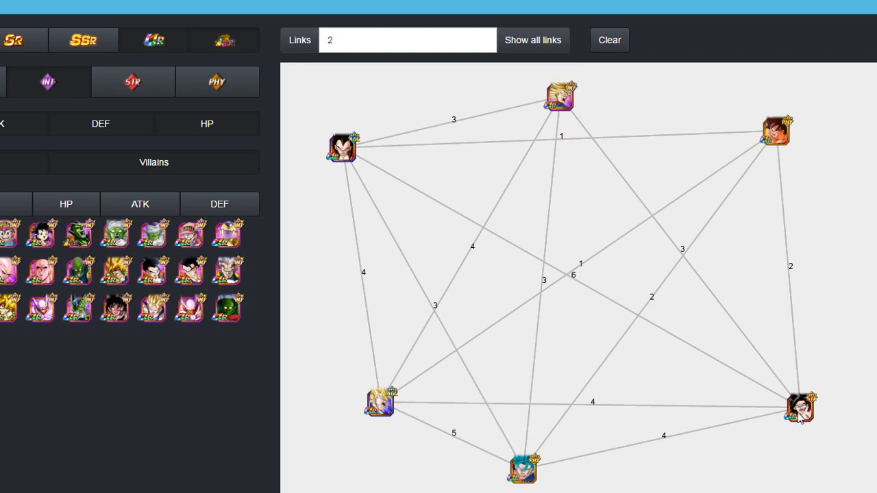
{"action": "mouse_move", "coordinate": [491, 33]}
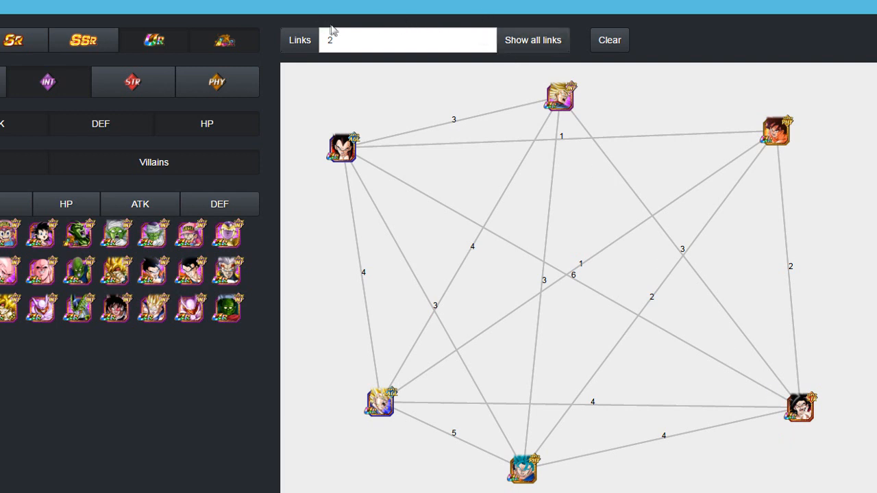
{"action": "mouse_move", "coordinate": [595, 152]}
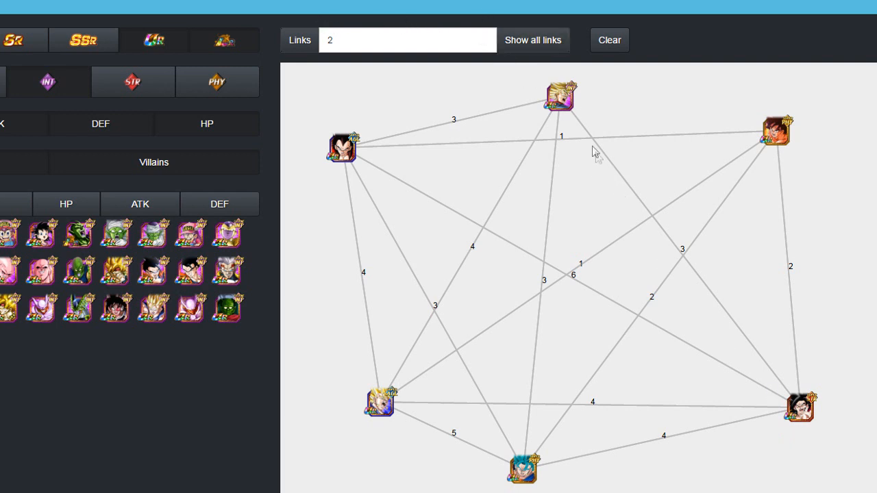
{"action": "mouse_move", "coordinate": [552, 109]}
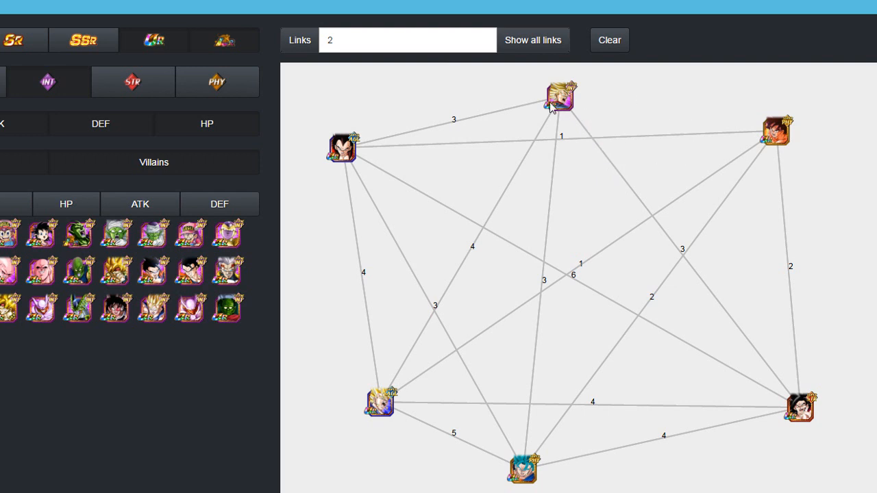
{"action": "mouse_move", "coordinate": [586, 120]}
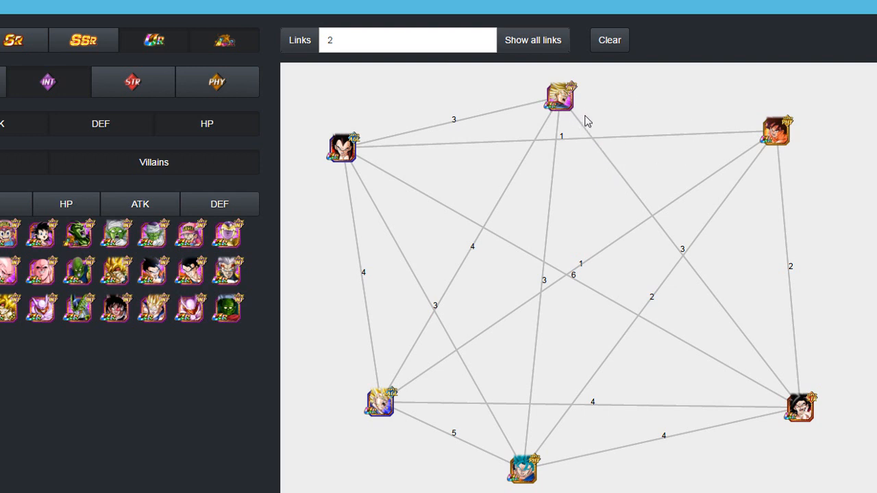
{"action": "mouse_move", "coordinate": [587, 117]}
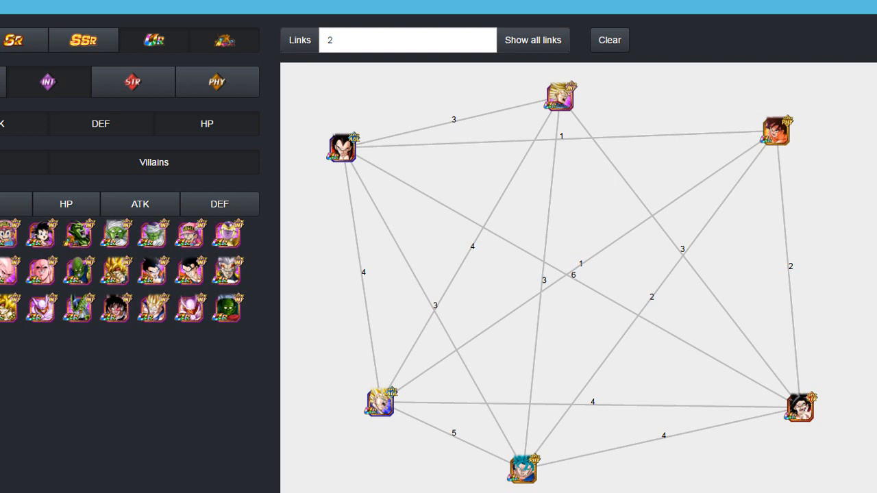
Step: Remove the top unit and add the blue-haired character in its place at the top of the graph
{"action": "left_click", "coordinate": [560, 96]}
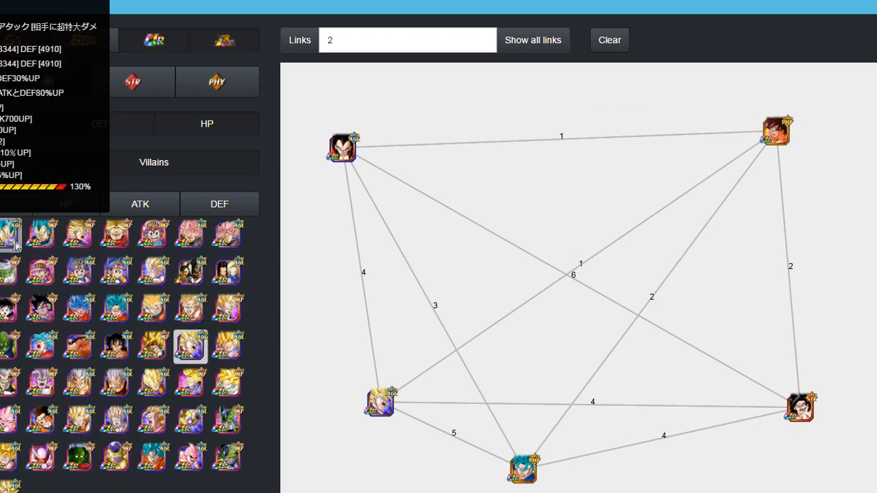
{"action": "left_click", "coordinate": [41, 233]}
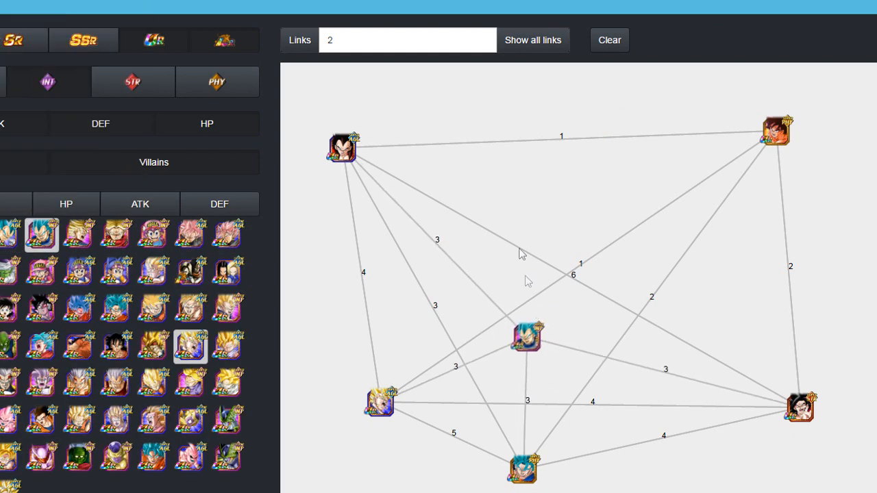
{"action": "left_click", "coordinate": [78, 233]}
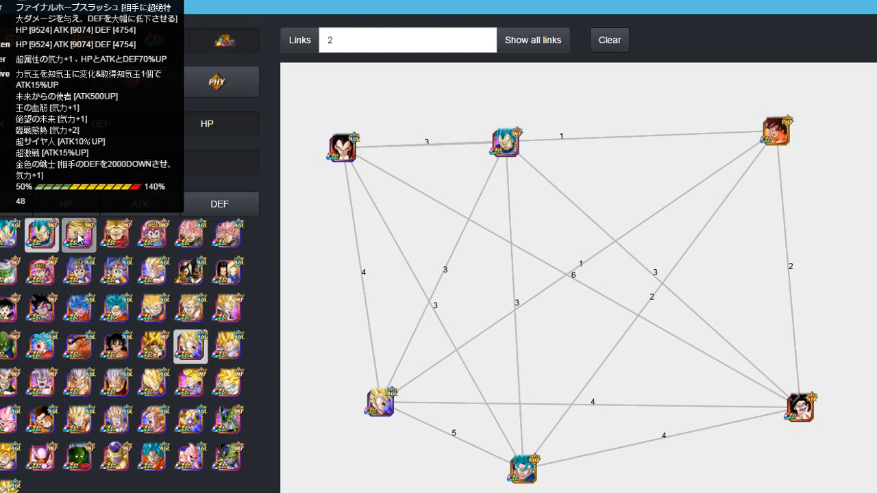
{"action": "mouse_move", "coordinate": [74, 252]}
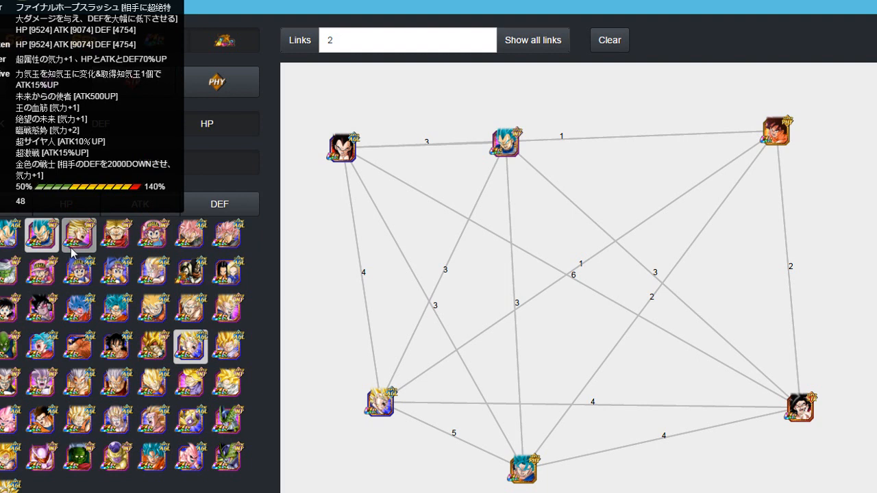
{"action": "mouse_move", "coordinate": [57, 281]}
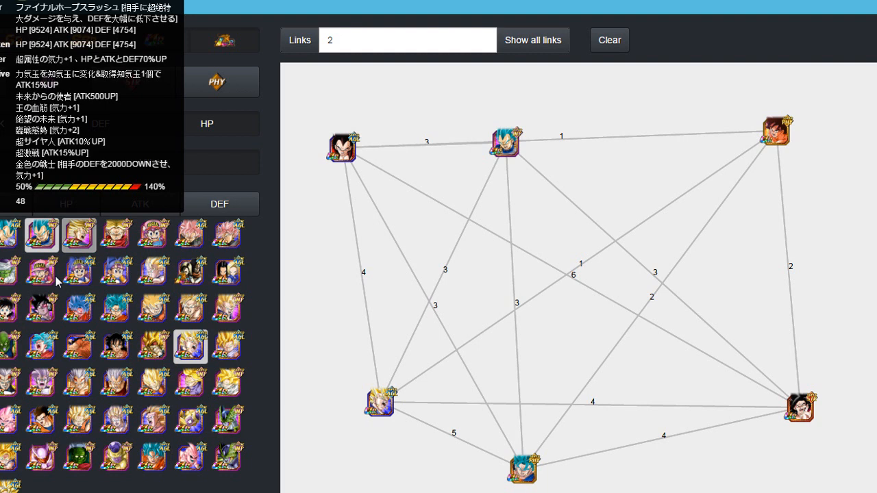